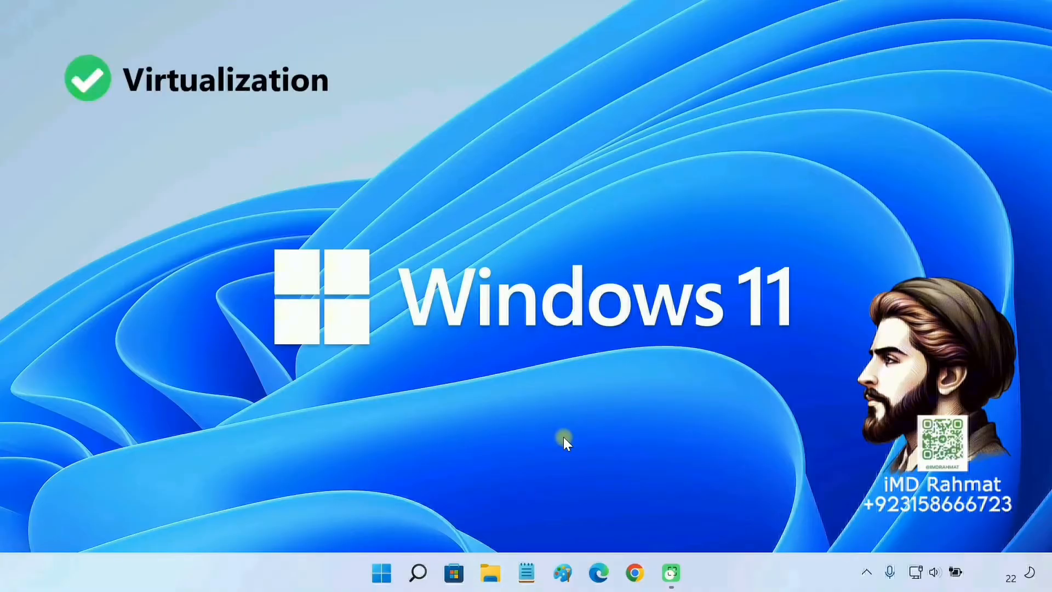
pyautogui.moveTo(419, 572)
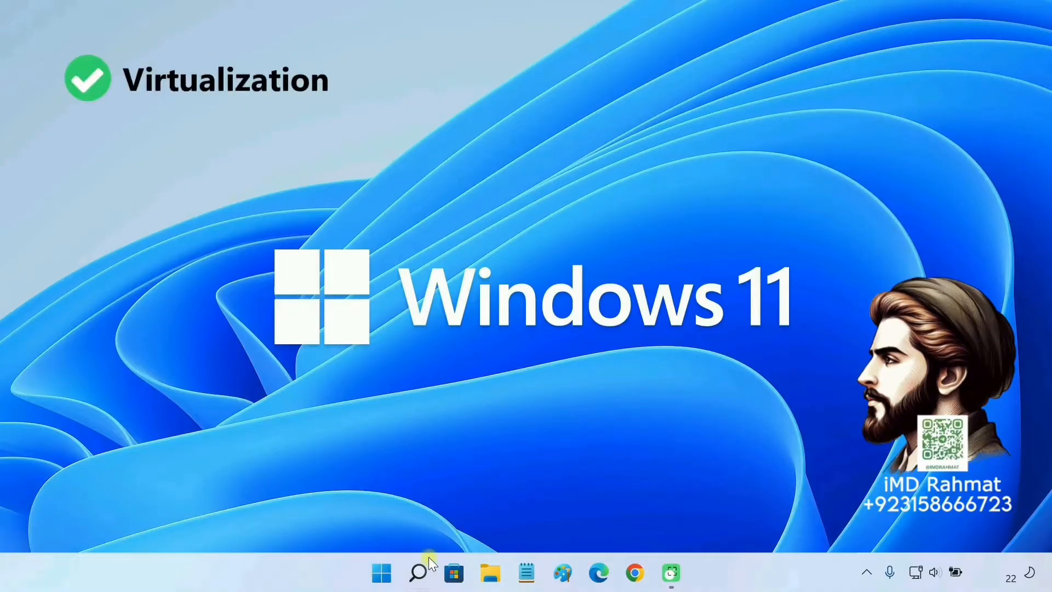
# - Check CPU performance details in Task Manager, then close it
pyautogui.click(418, 573)
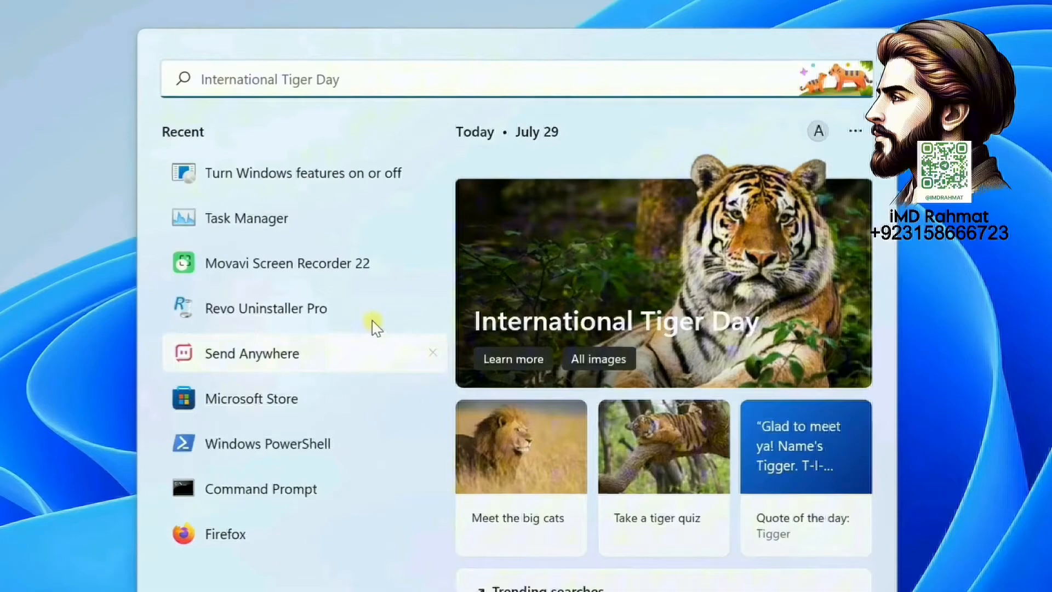
pyautogui.write('task manager')
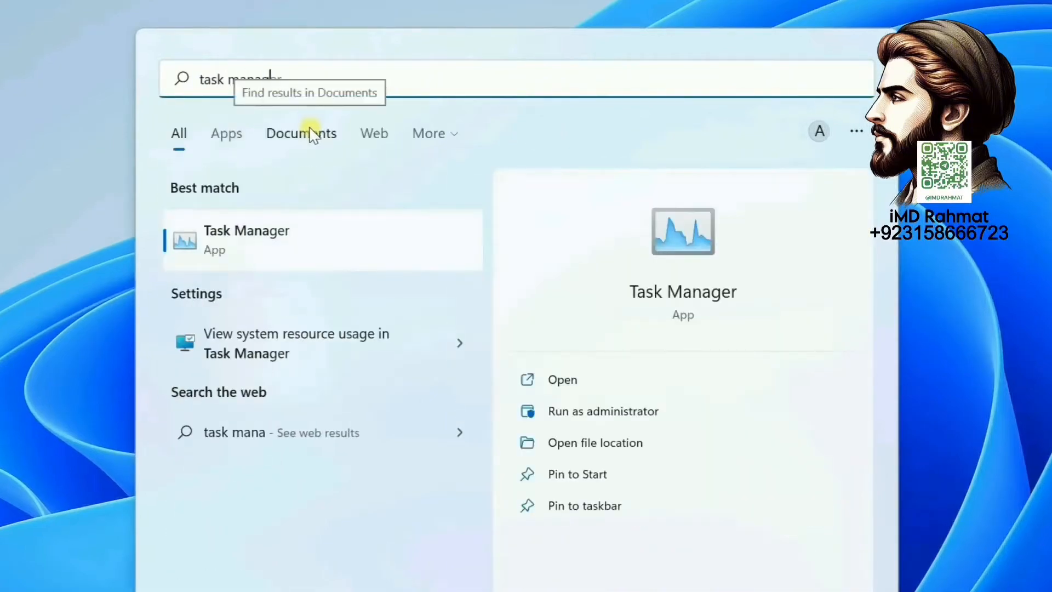
pyautogui.click(563, 379)
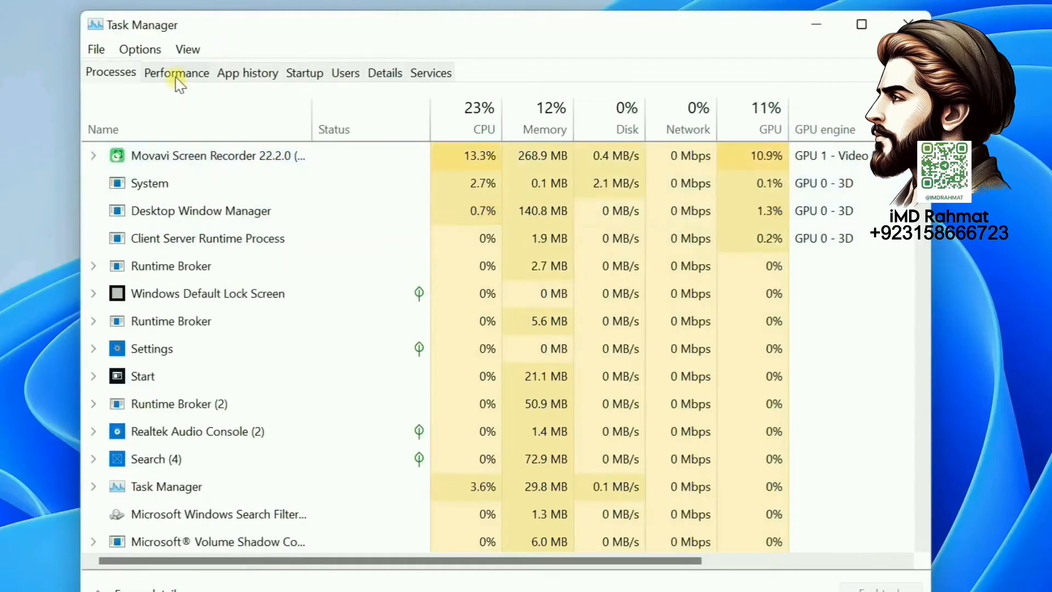
pyautogui.click(176, 73)
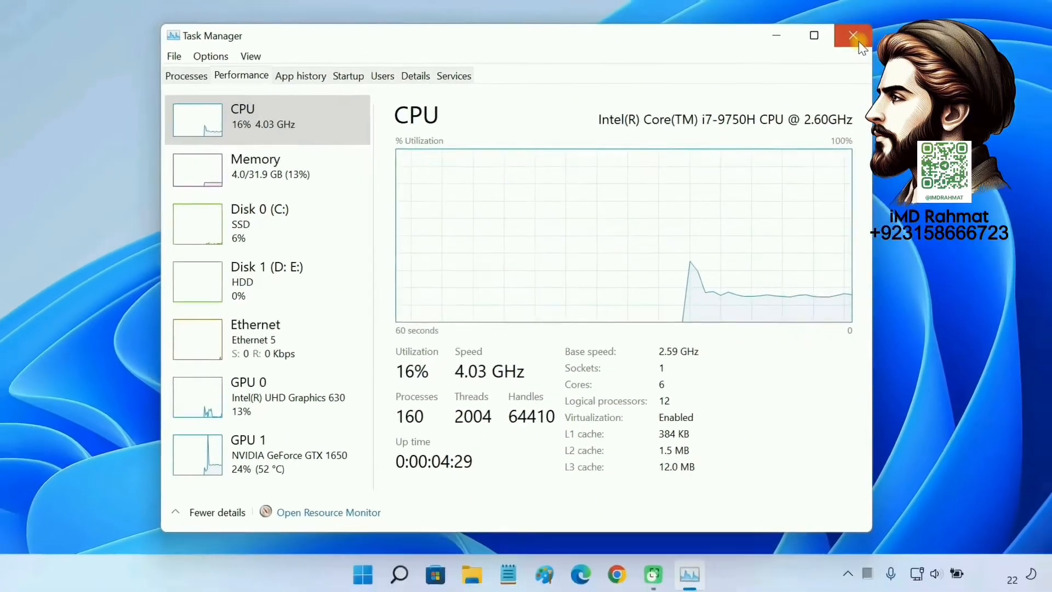
pyautogui.click(853, 35)
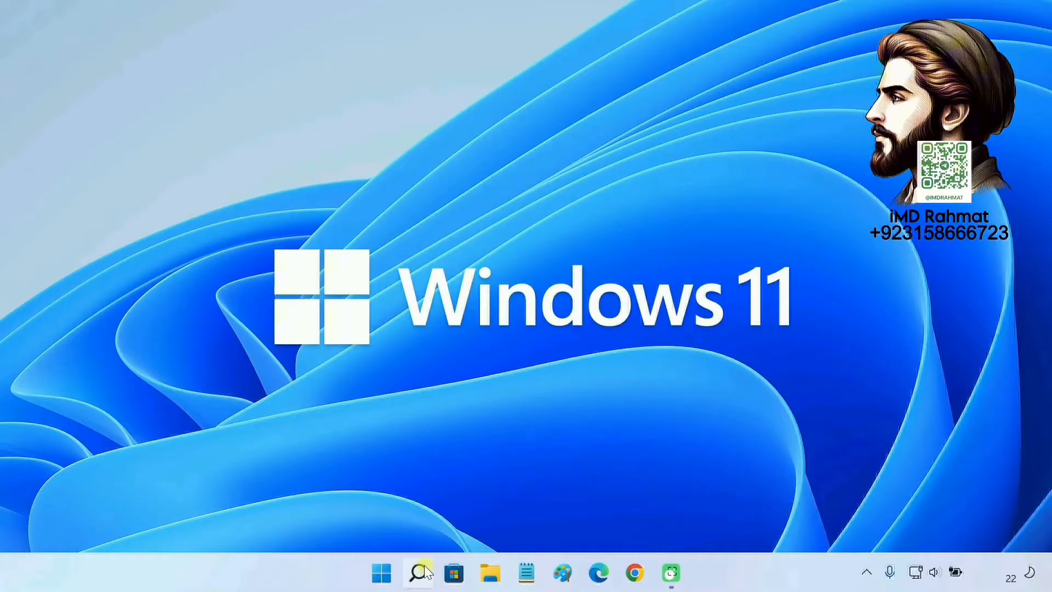
# - Enable Virtual Machine Platform in Windows Features, apply it and restart the PC
pyautogui.click(418, 572)
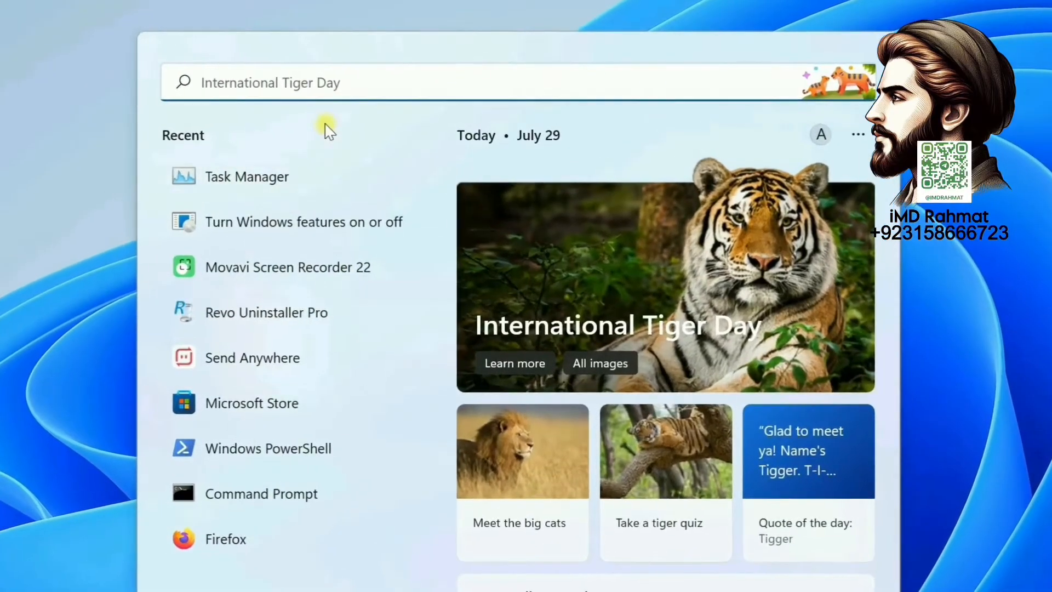
pyautogui.write('windows feat')
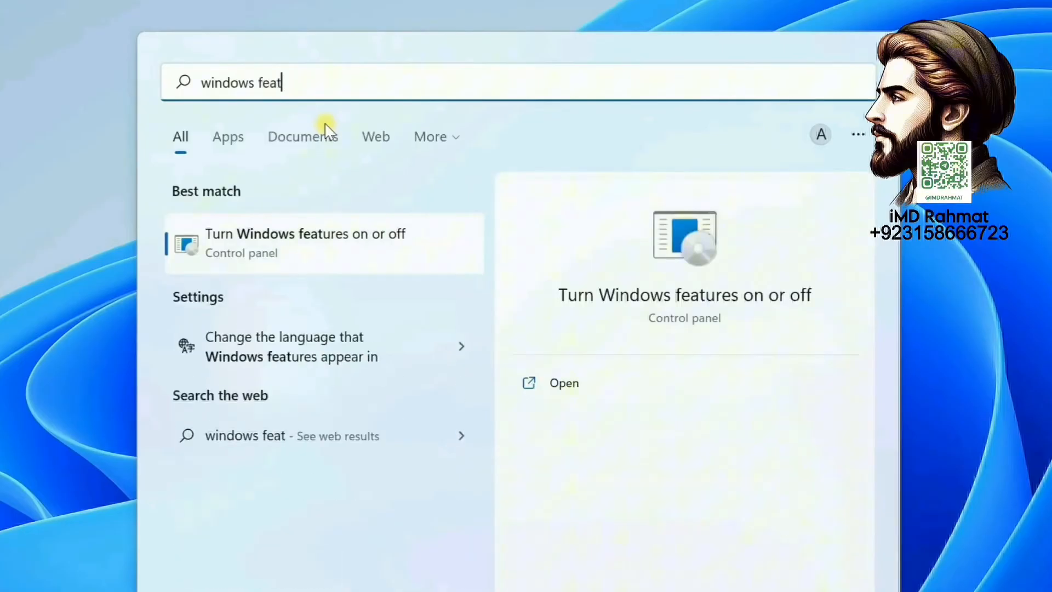
pyautogui.write('ures')
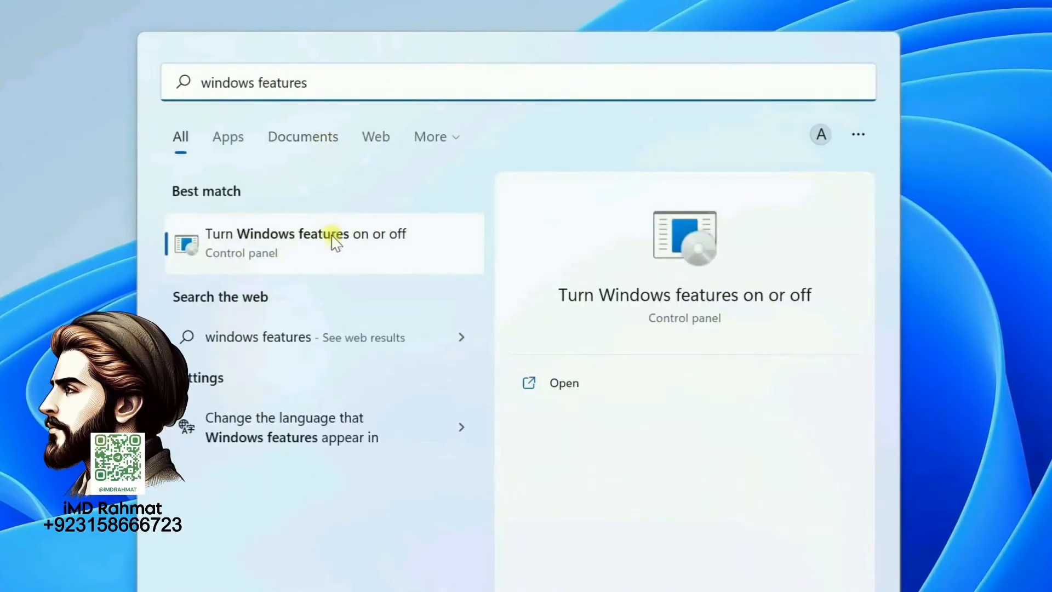
pyautogui.click(305, 233)
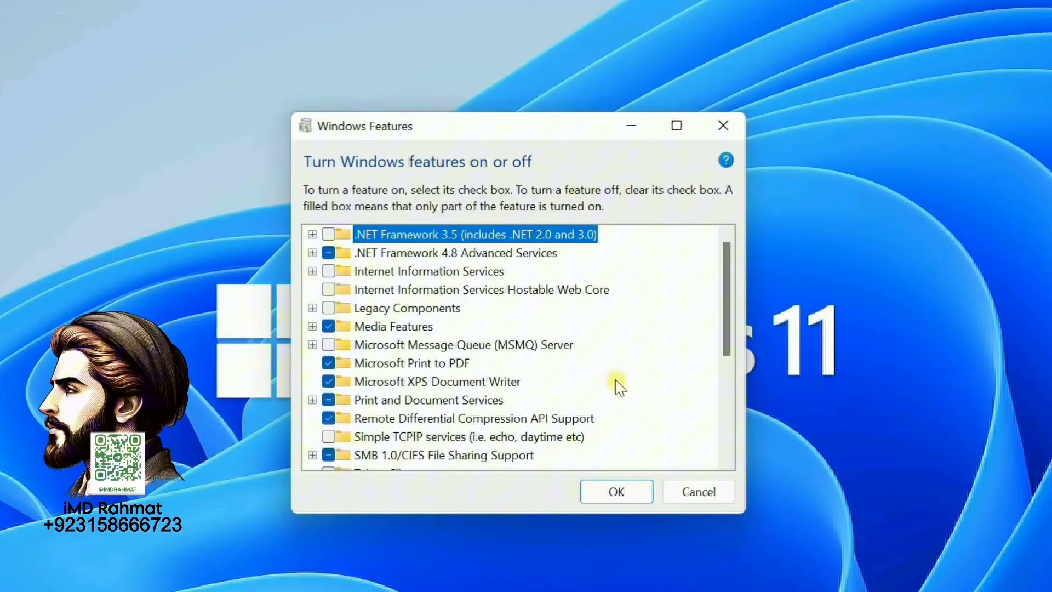
pyautogui.scroll(-3)
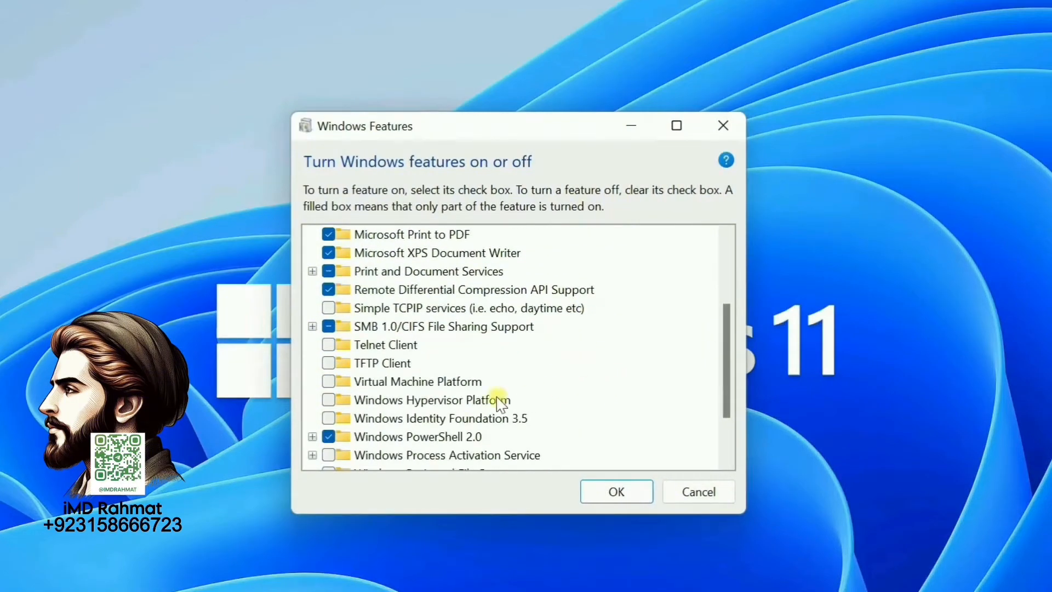
pyautogui.click(328, 382)
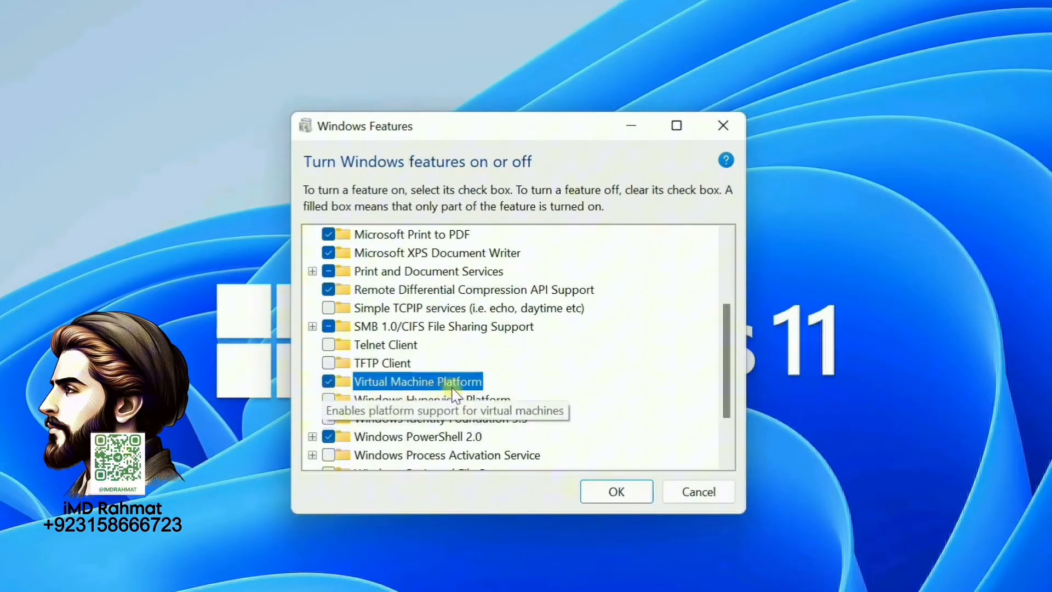
pyautogui.moveTo(615, 491)
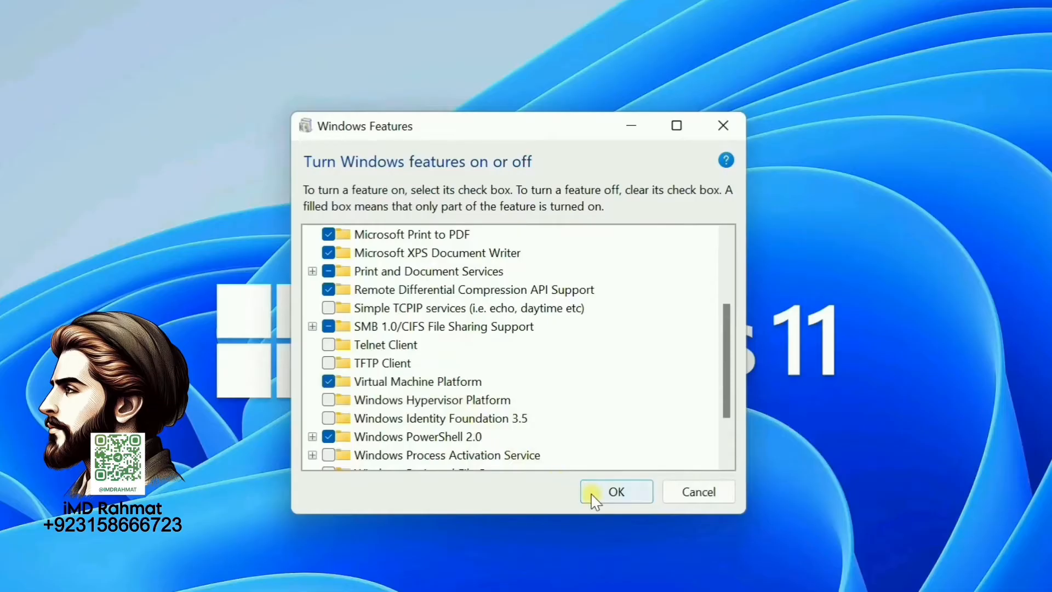
pyautogui.click(615, 491)
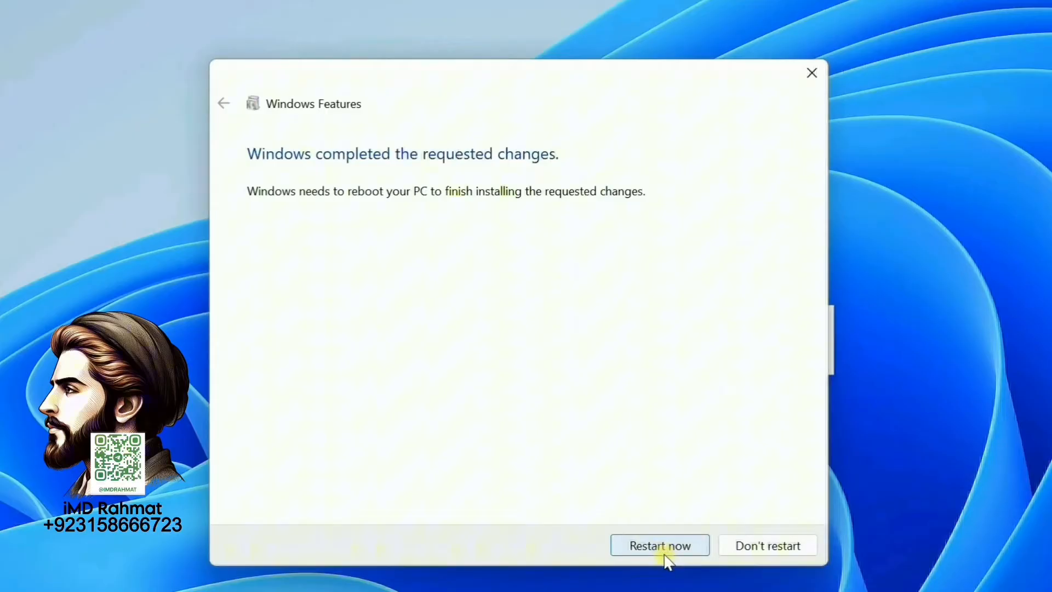
pyautogui.click(659, 545)
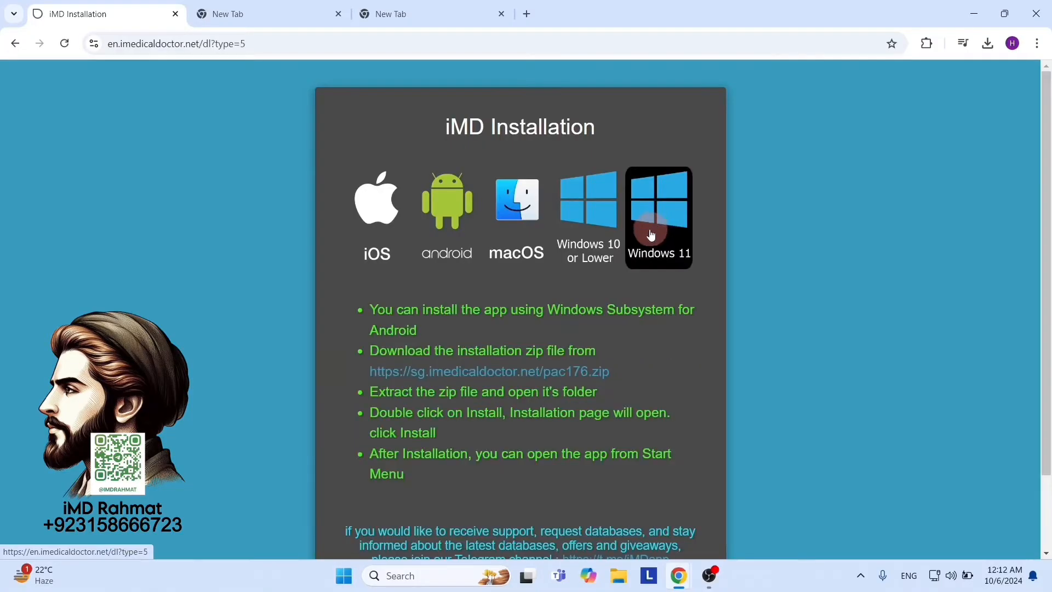
pyautogui.moveTo(547, 310)
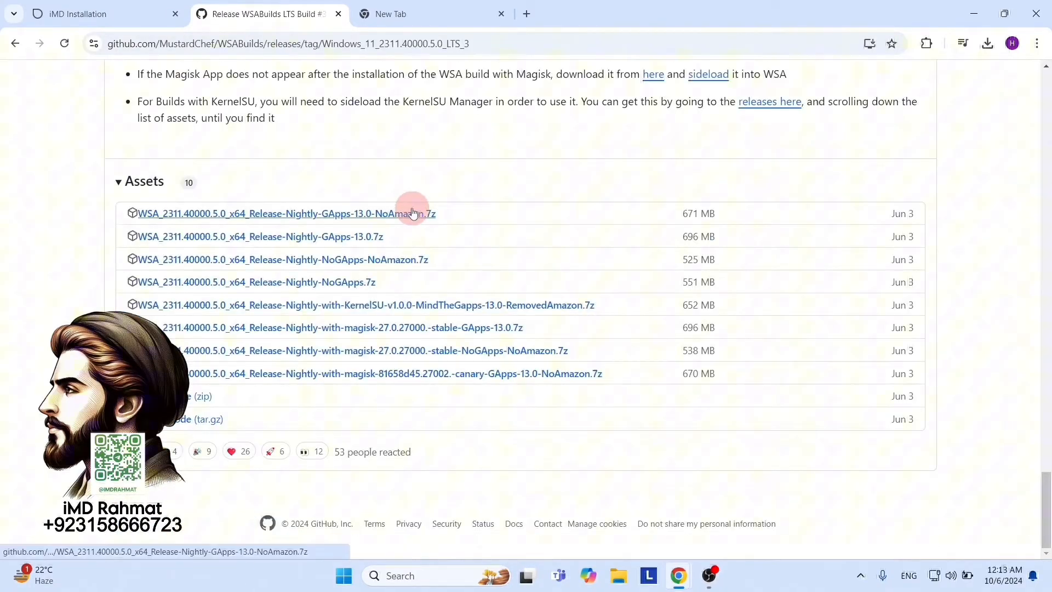
# - Download the GApps-13.0-NoAmazon WSA .7z build from the WSABuilds release assets
pyautogui.click(986, 43)
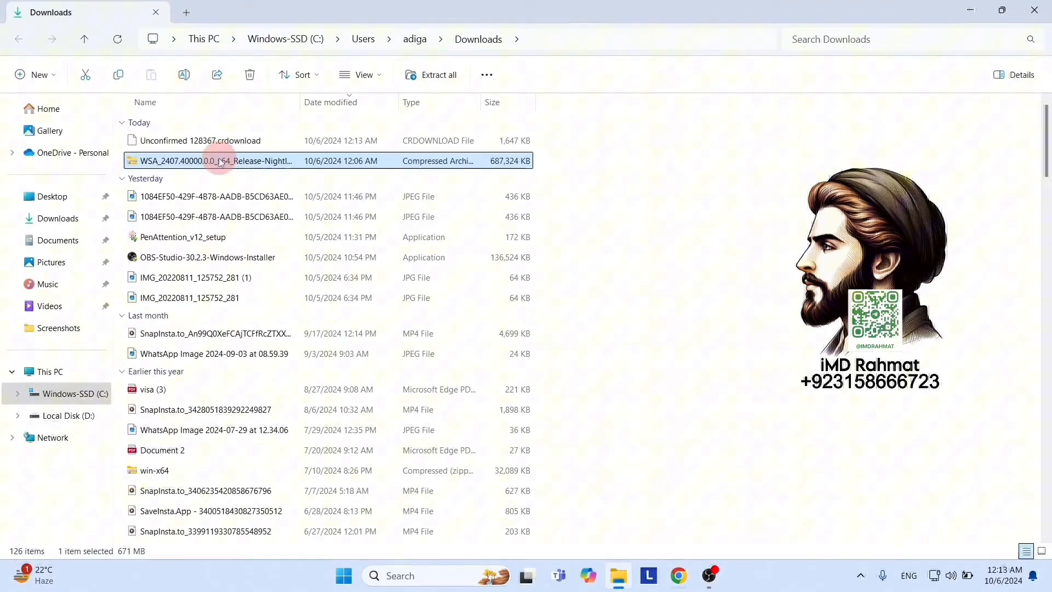
# - Extract the WSA archive, run its install script and dismiss the diagnostic data prompt
pyautogui.rightClick(216, 160)
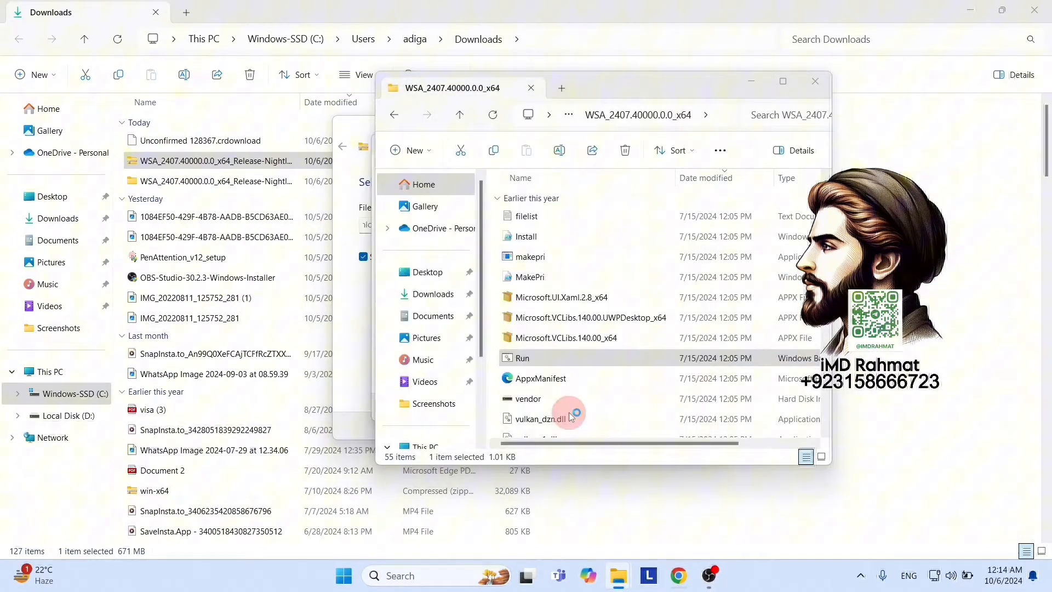
pyautogui.doubleClick(522, 358)
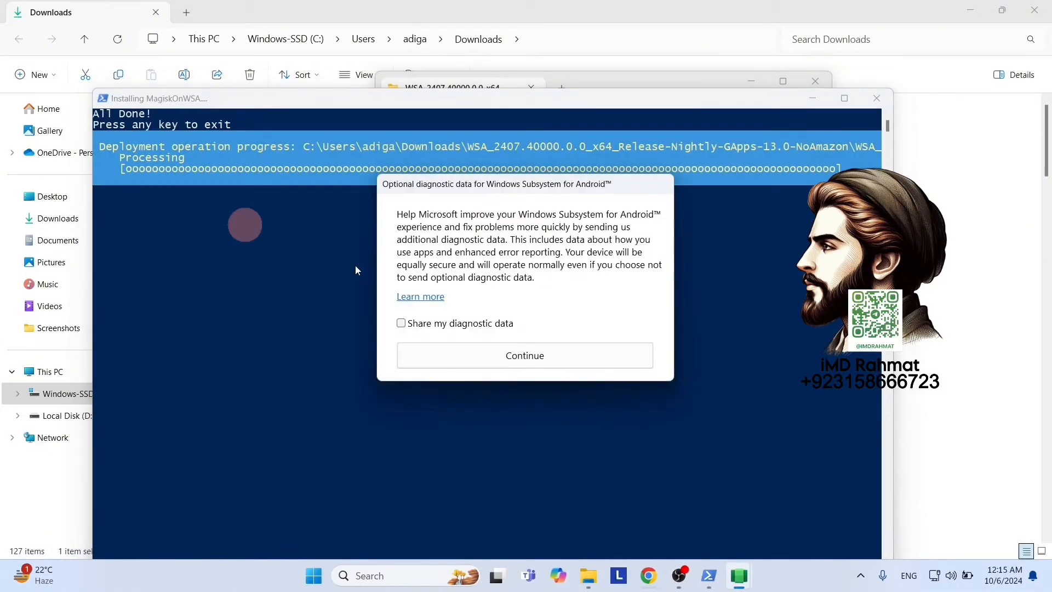
pyautogui.click(523, 355)
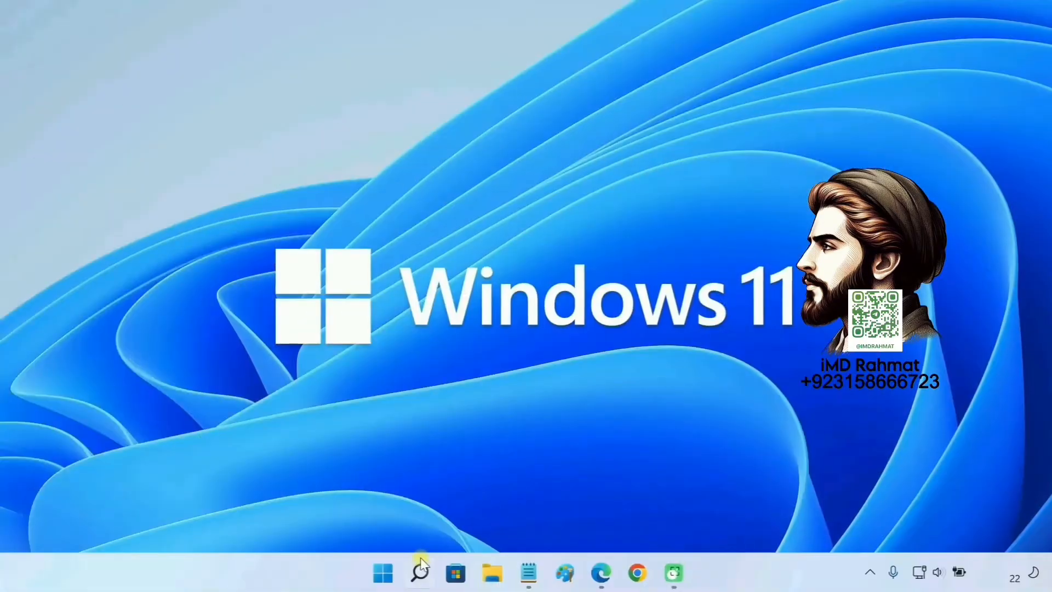
# - Launch Windows Subsystem for Android Settings and turn on developer mode
pyautogui.click(418, 572)
pyautogui.write('windows subsystem for android')
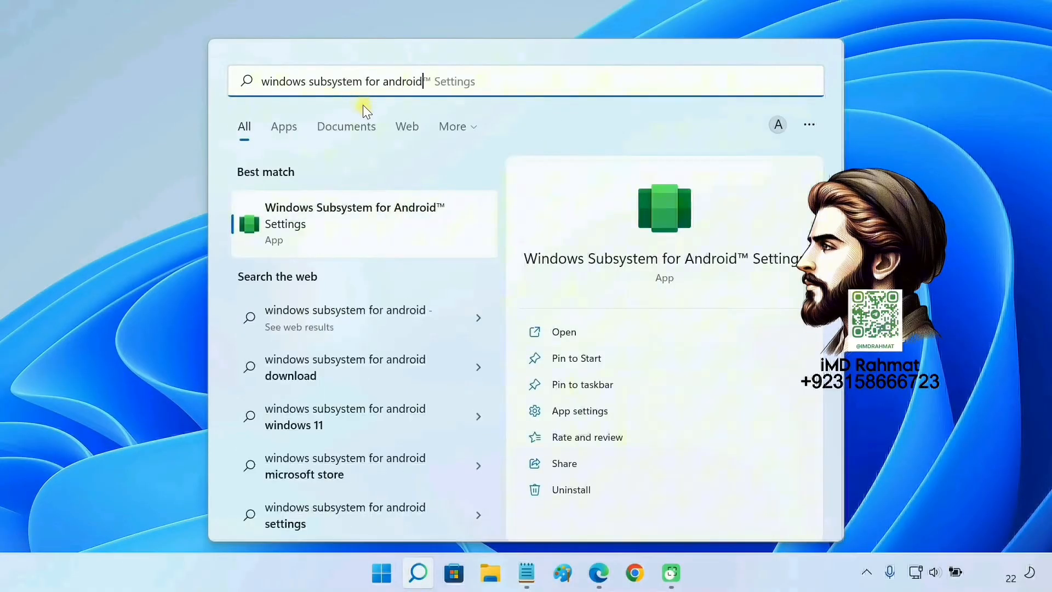
pyautogui.click(563, 330)
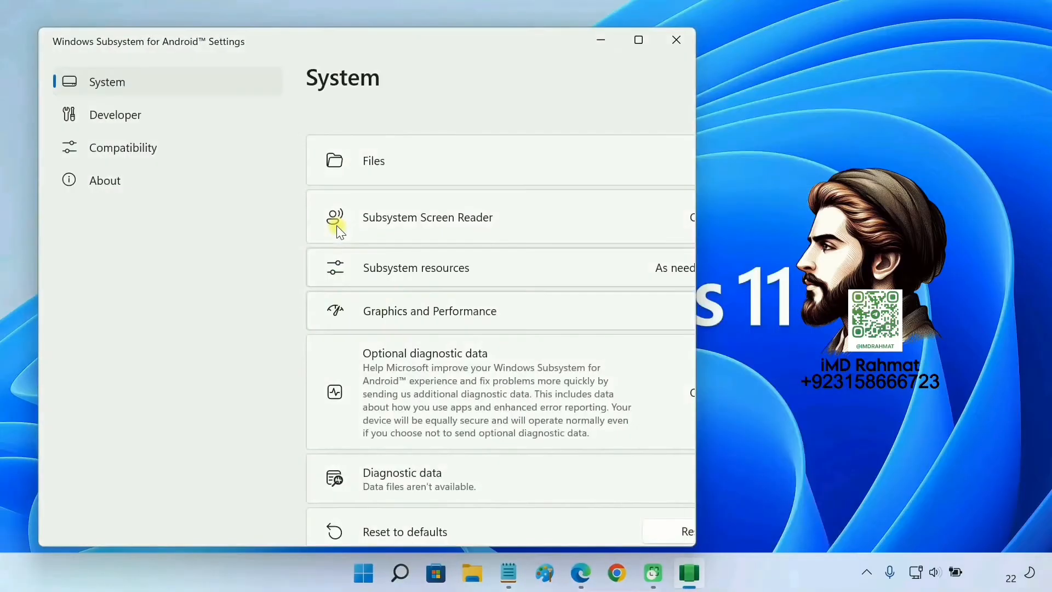
pyautogui.click(638, 40)
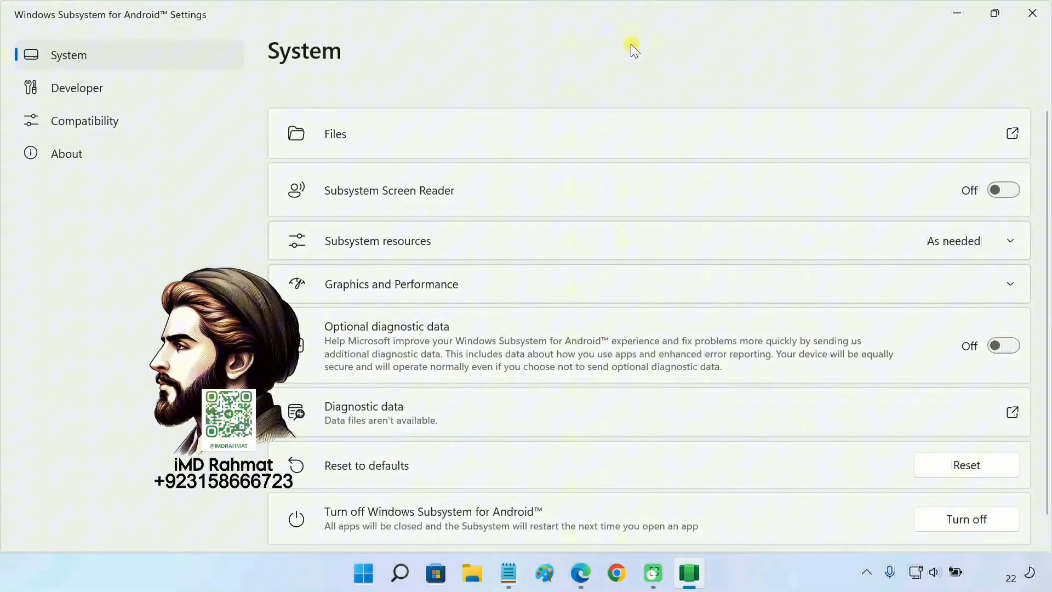
pyautogui.click(77, 87)
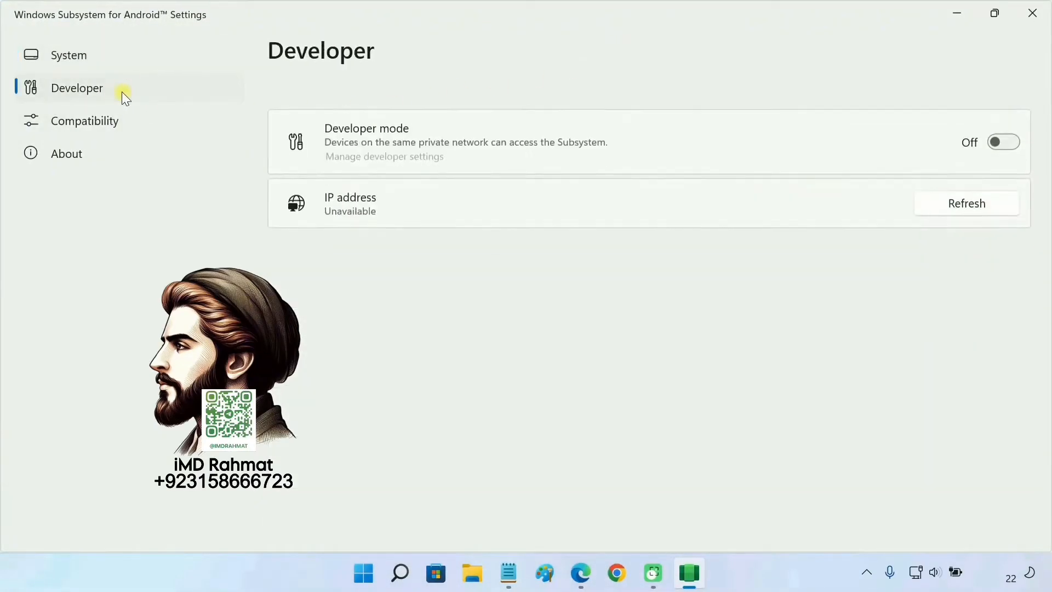
pyautogui.moveTo(402, 133)
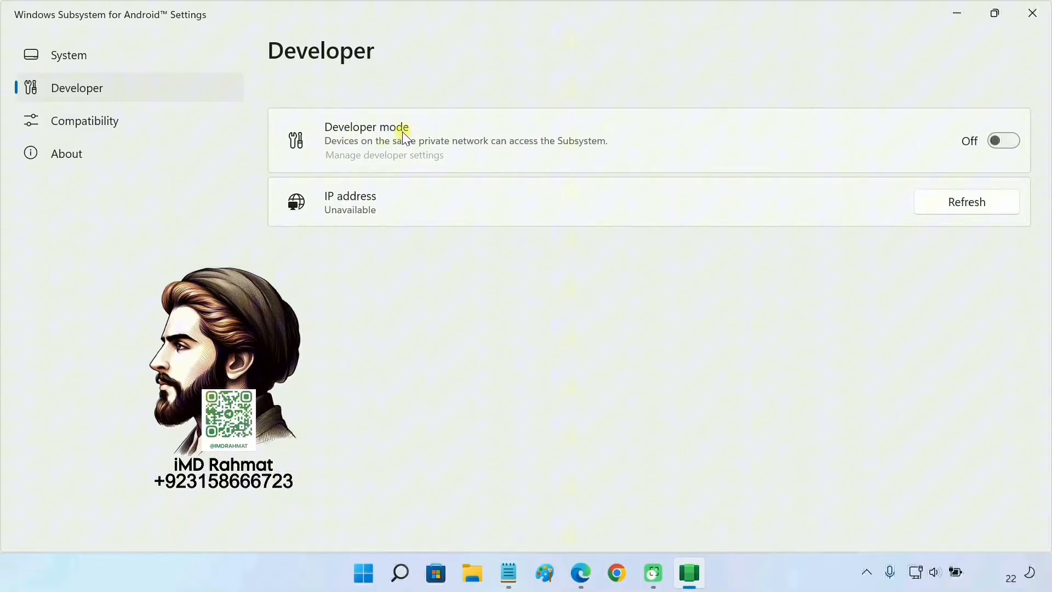
pyautogui.click(1003, 140)
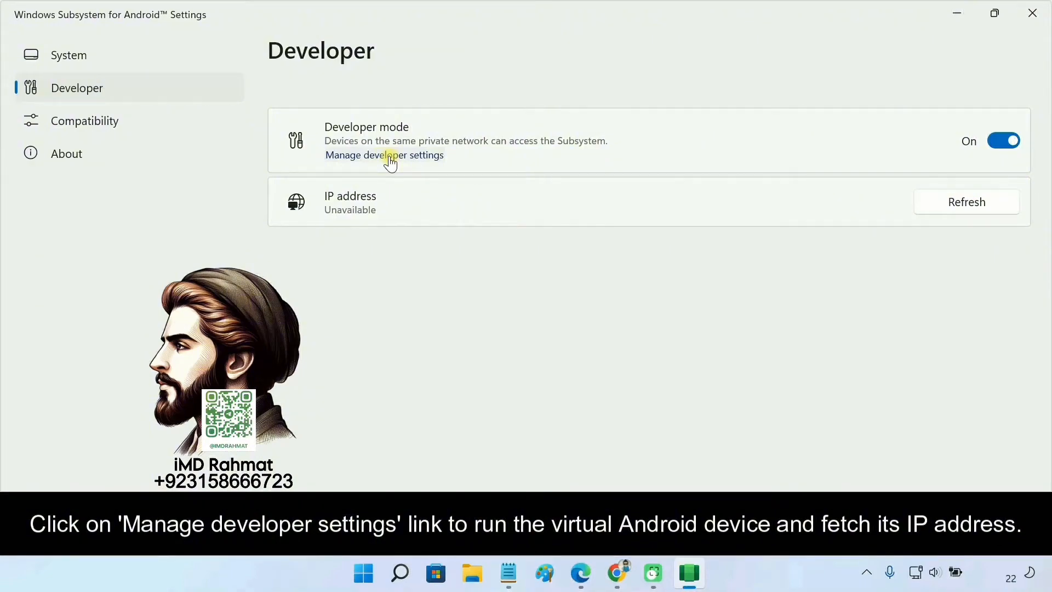
# - Start the subsystem, agree to share diagnostic data and refresh to get its IP address
pyautogui.click(384, 154)
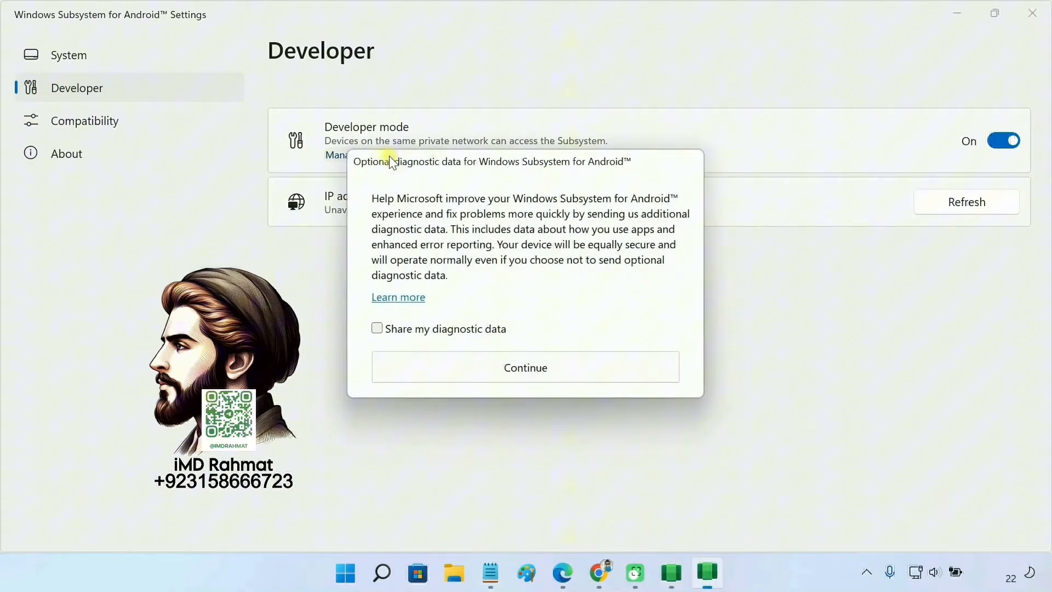
pyautogui.click(377, 328)
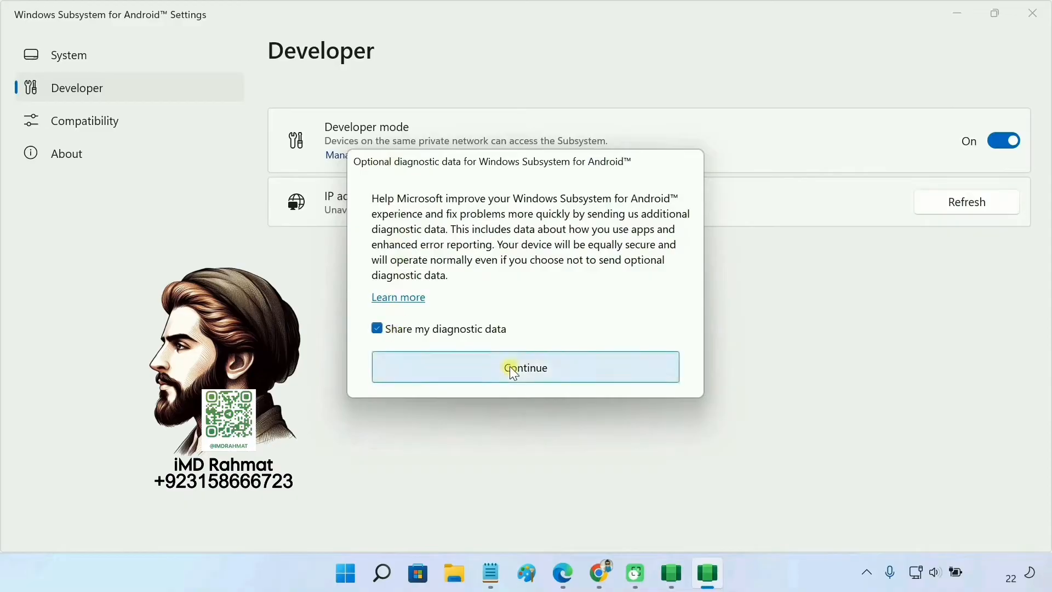
pyautogui.click(525, 367)
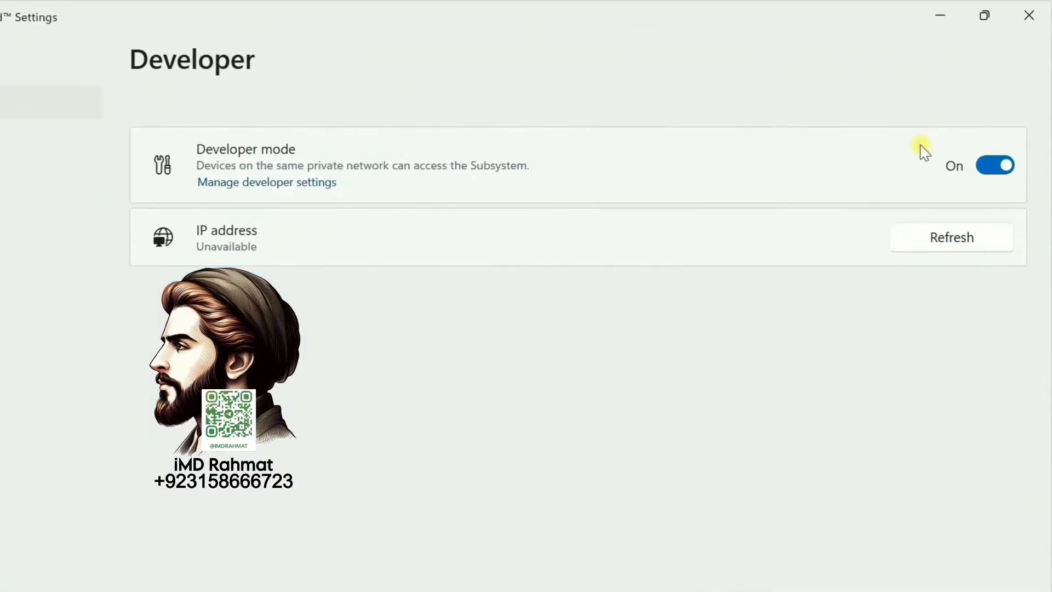
pyautogui.click(951, 237)
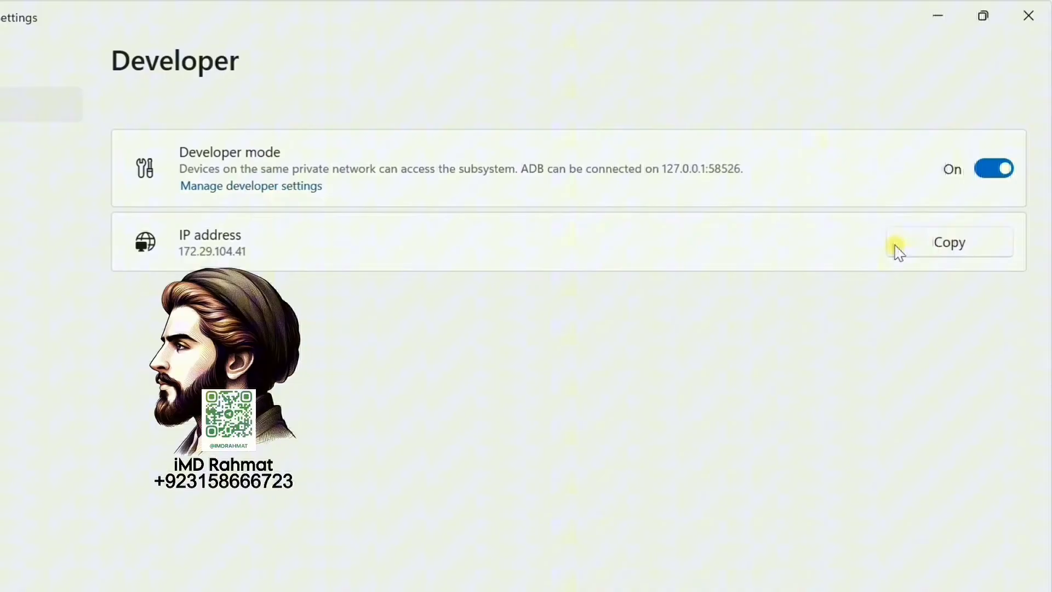
pyautogui.moveTo(687, 185)
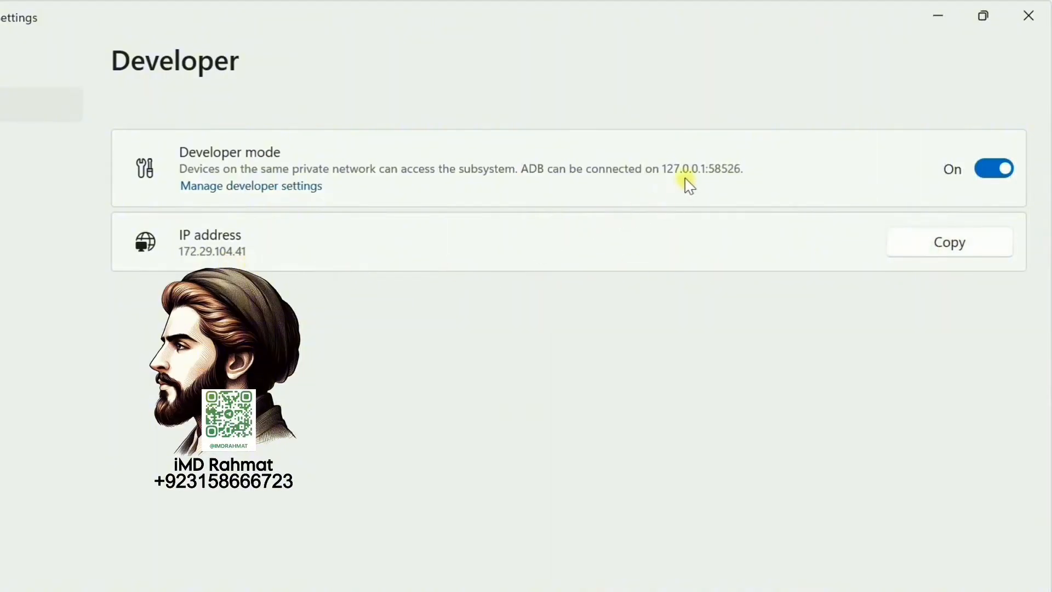
pyautogui.moveTo(851, 138)
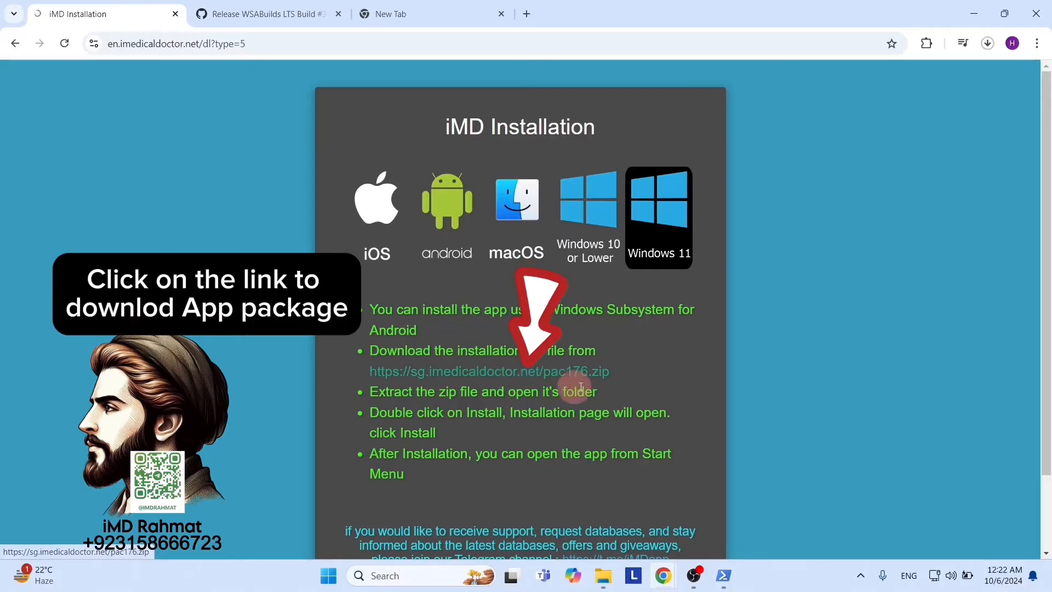
# - Extract pac176.zip into its folder and open the extracted pac176 folder
pyautogui.click(988, 42)
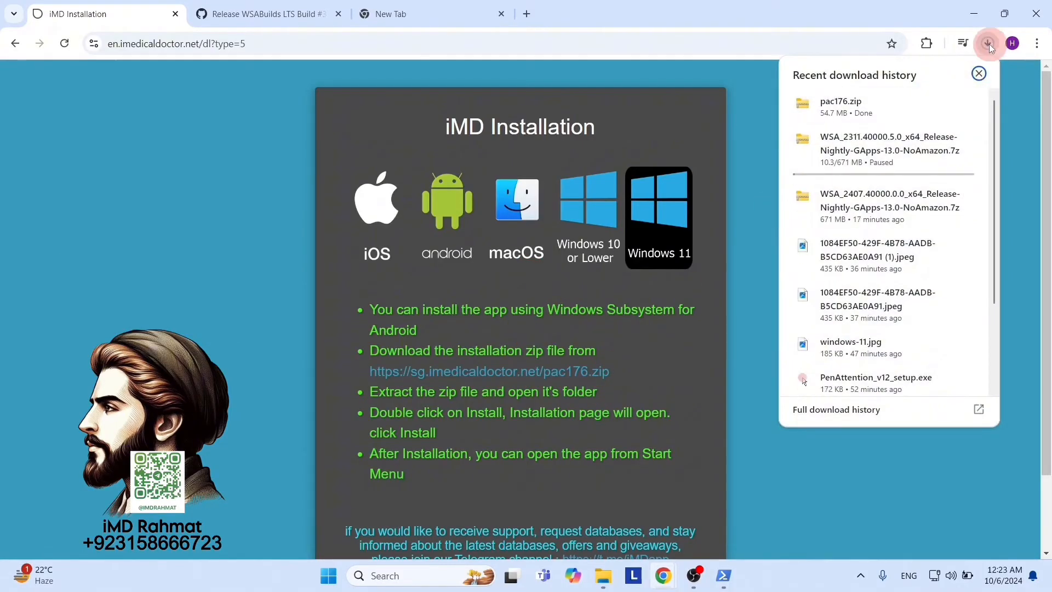
pyautogui.moveTo(832, 113)
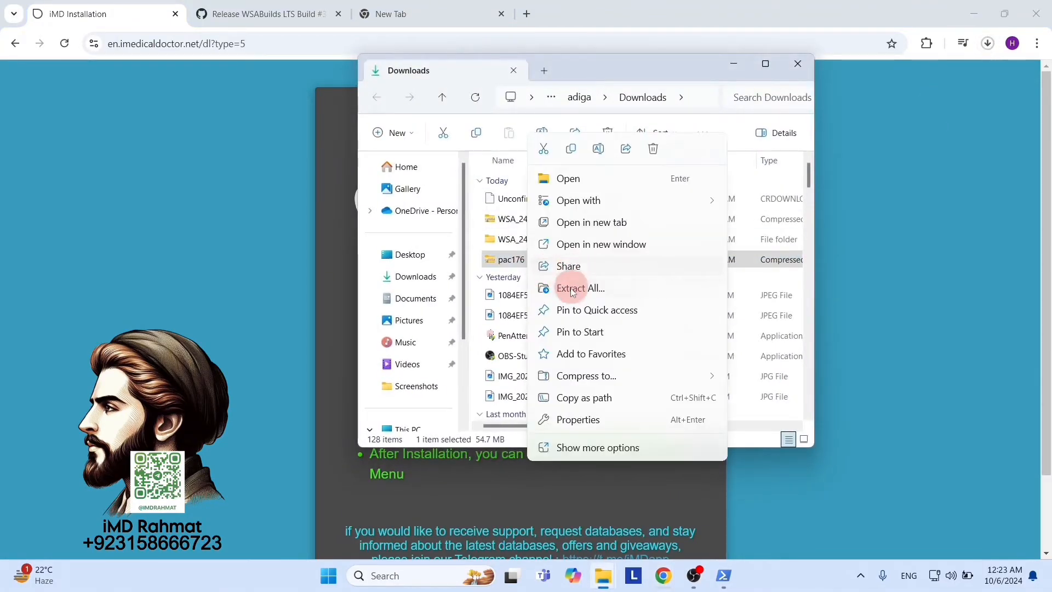
pyautogui.click(580, 287)
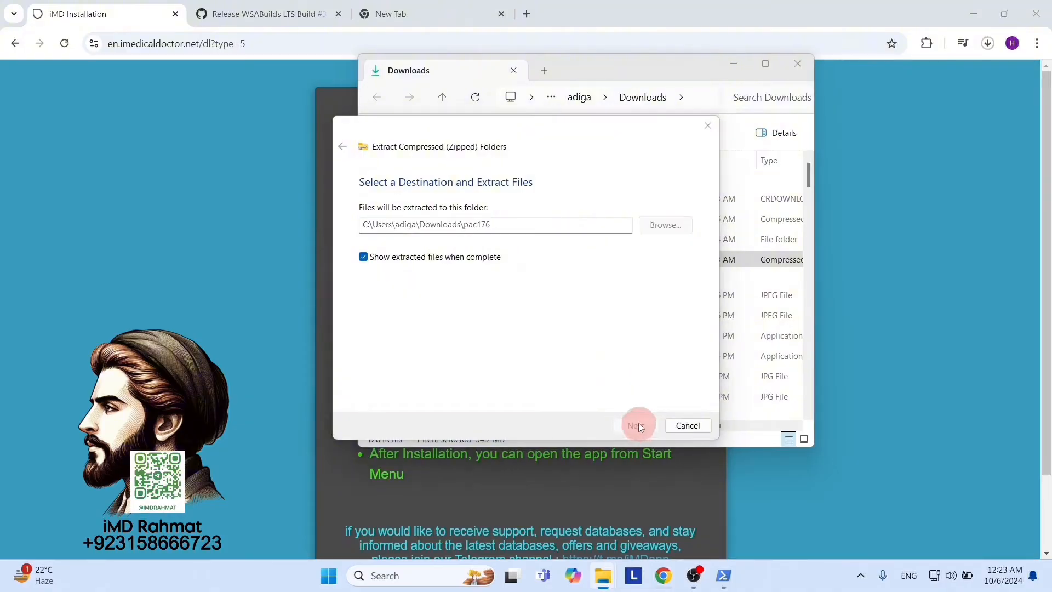
pyautogui.click(635, 426)
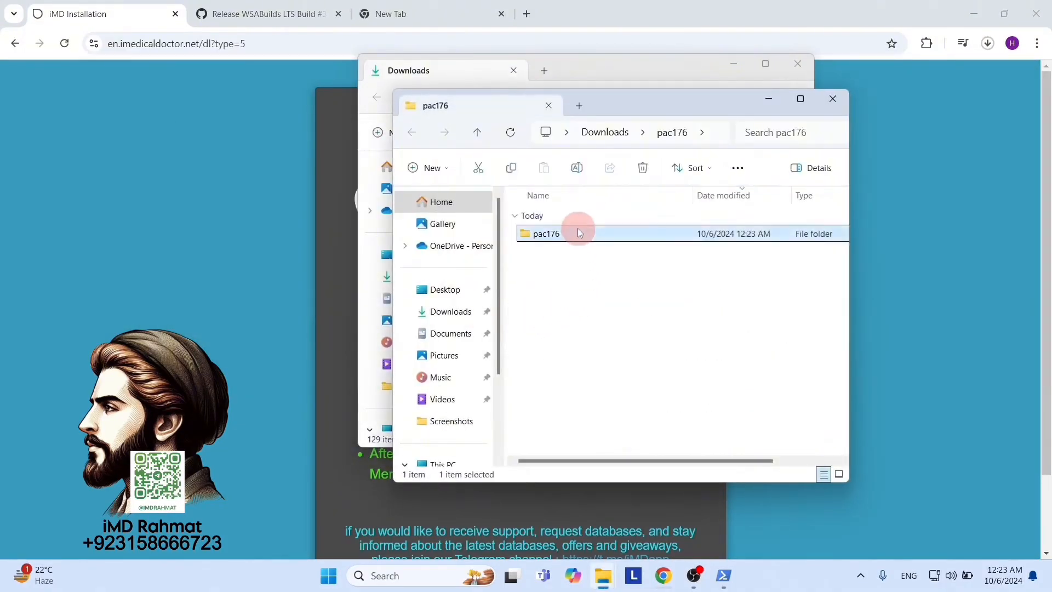
pyautogui.doubleClick(546, 233)
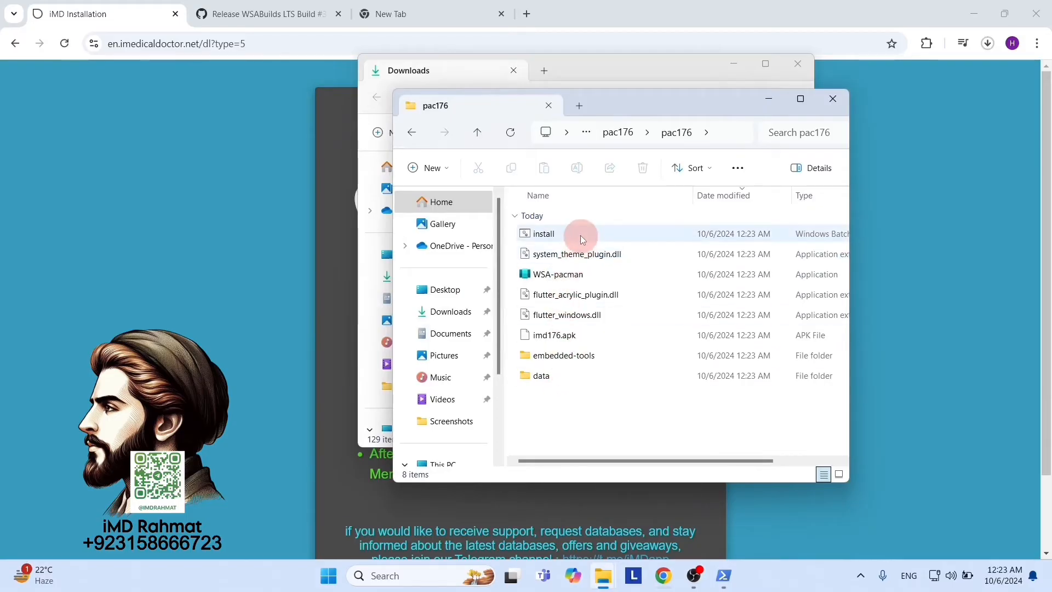
pyautogui.doubleClick(545, 233)
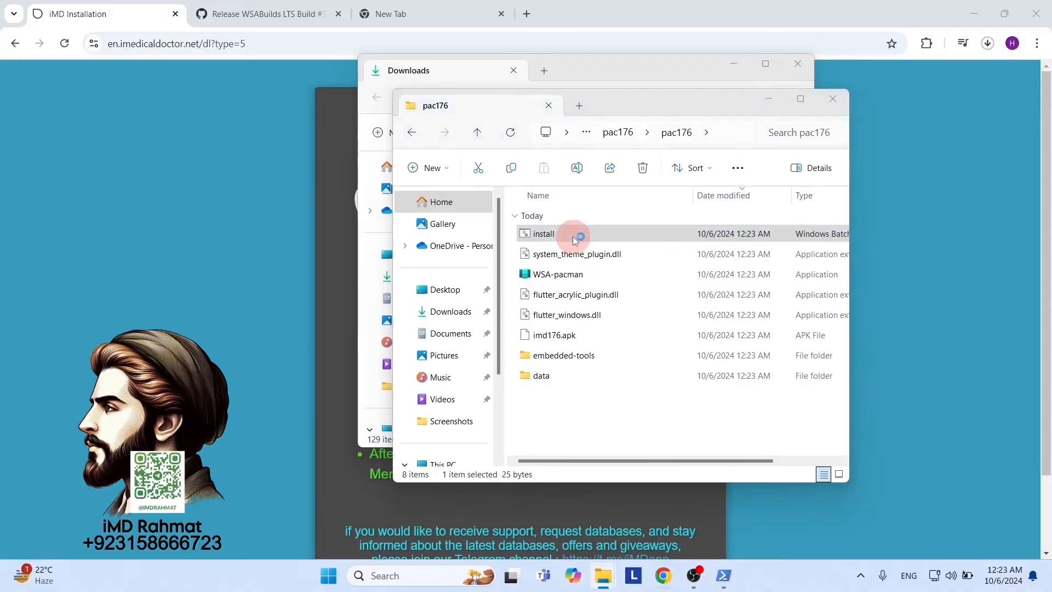
# - Run install.bat anyway and allow ADB debugging from this computer
pyautogui.doubleClick(543, 234)
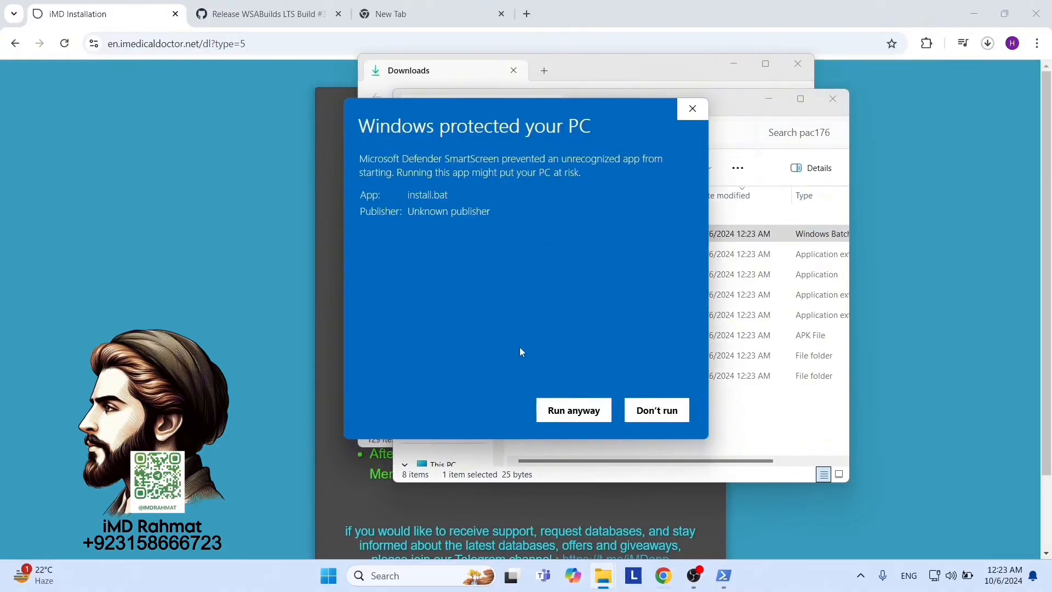
pyautogui.click(573, 410)
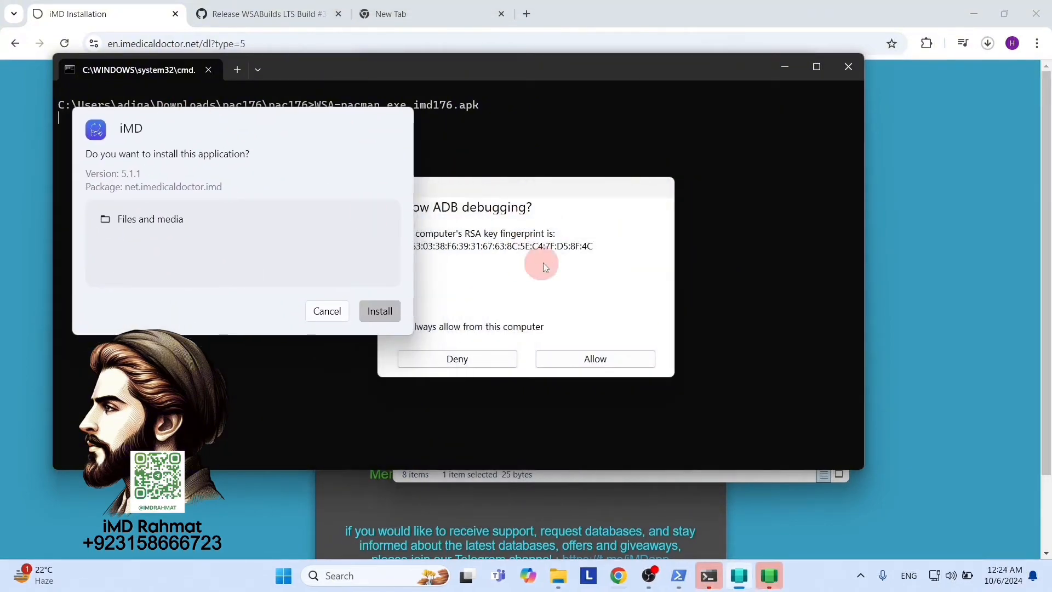
pyautogui.click(593, 358)
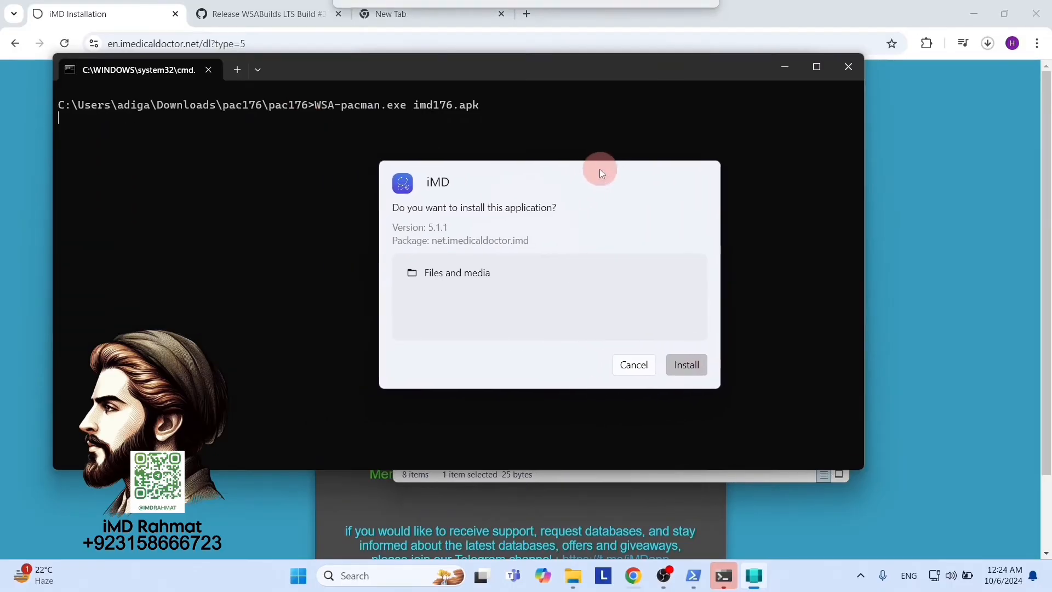
# - Install iMD with a desktop shortcut and launch the app
pyautogui.click(686, 364)
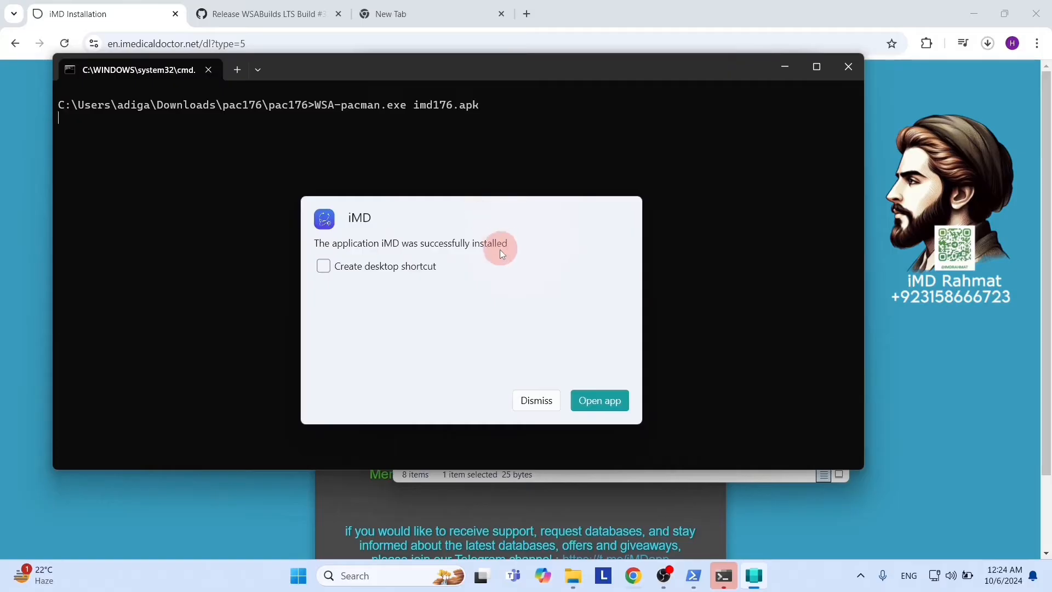
pyautogui.click(322, 265)
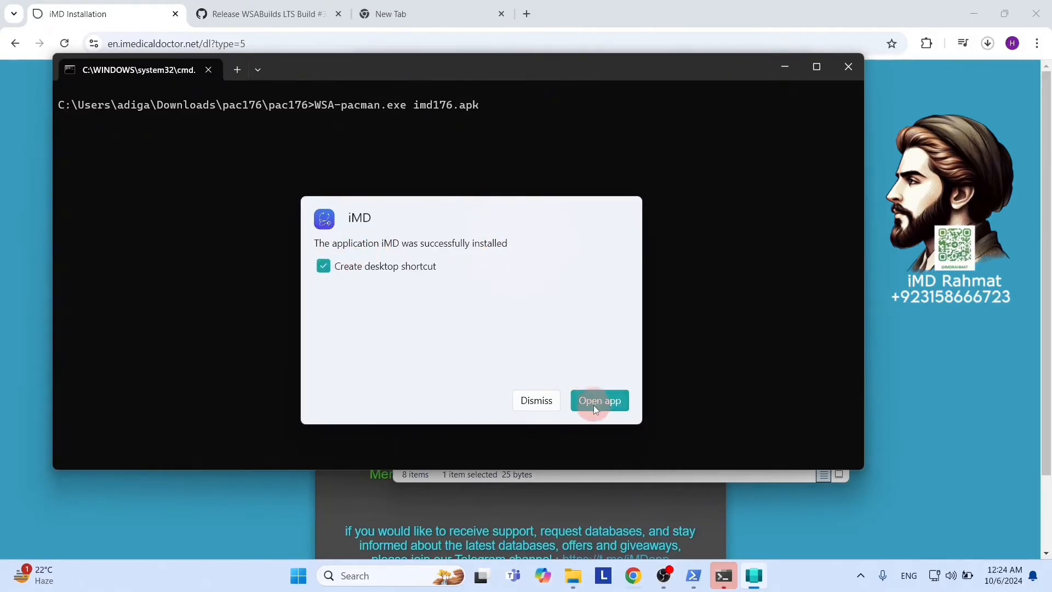
pyautogui.click(598, 401)
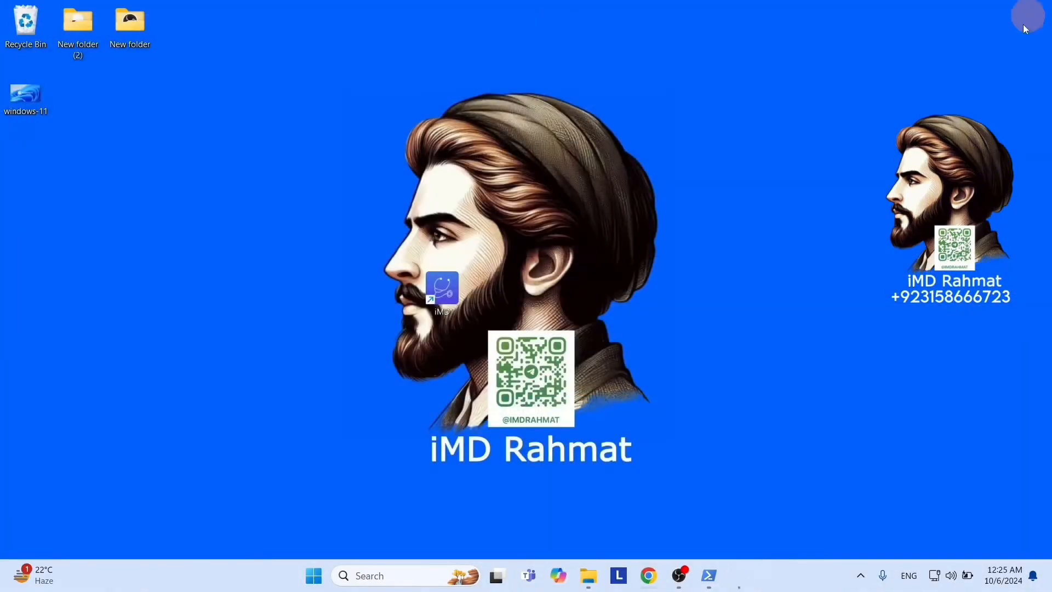
# - Launch iMD from its desktop shortcut and pin it to the taskbar
pyautogui.doubleClick(441, 290)
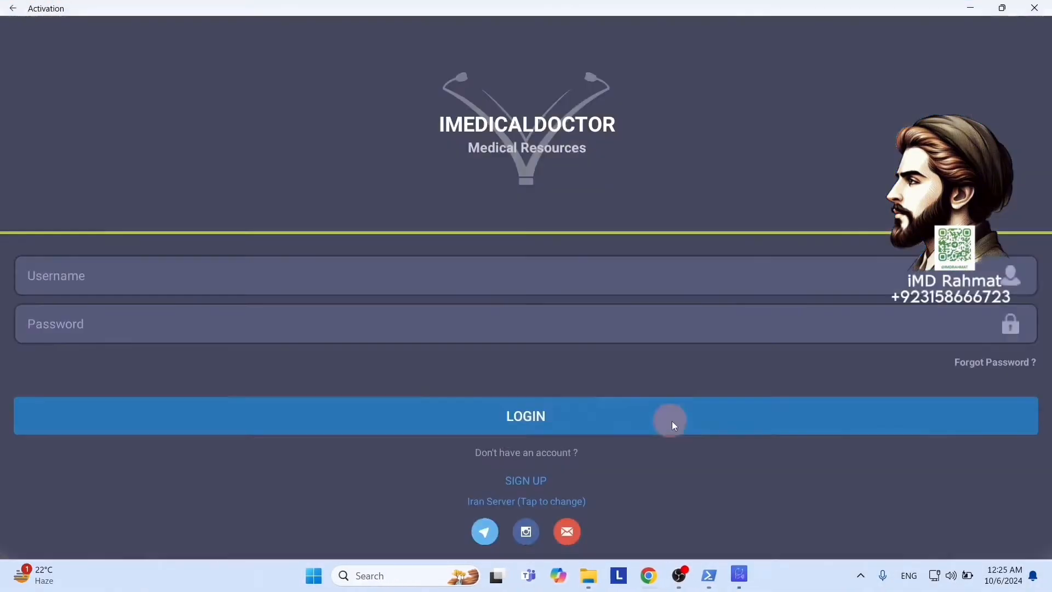
pyautogui.rightClick(737, 575)
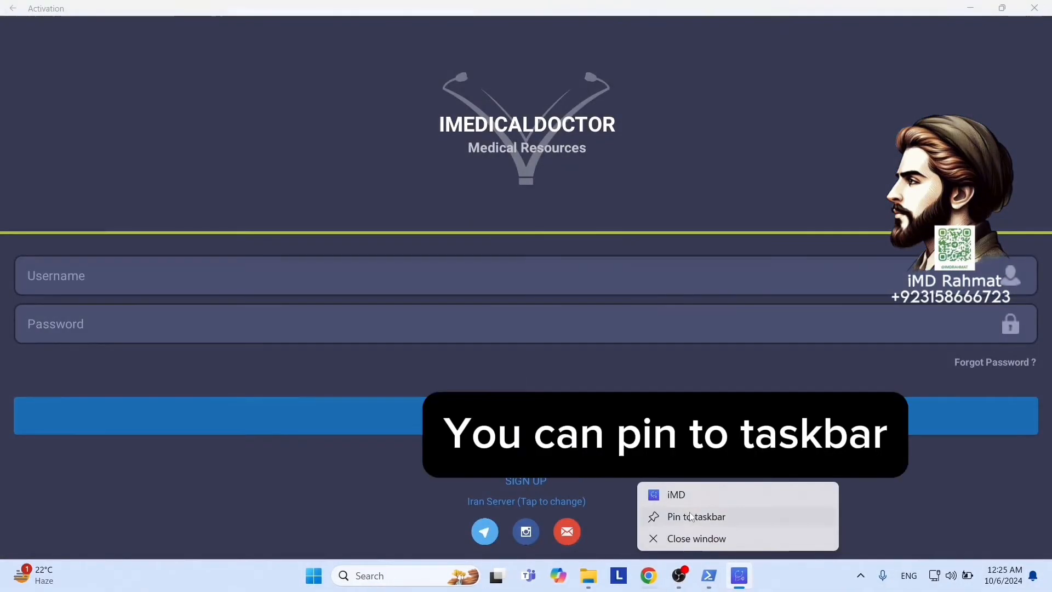
pyautogui.click(697, 538)
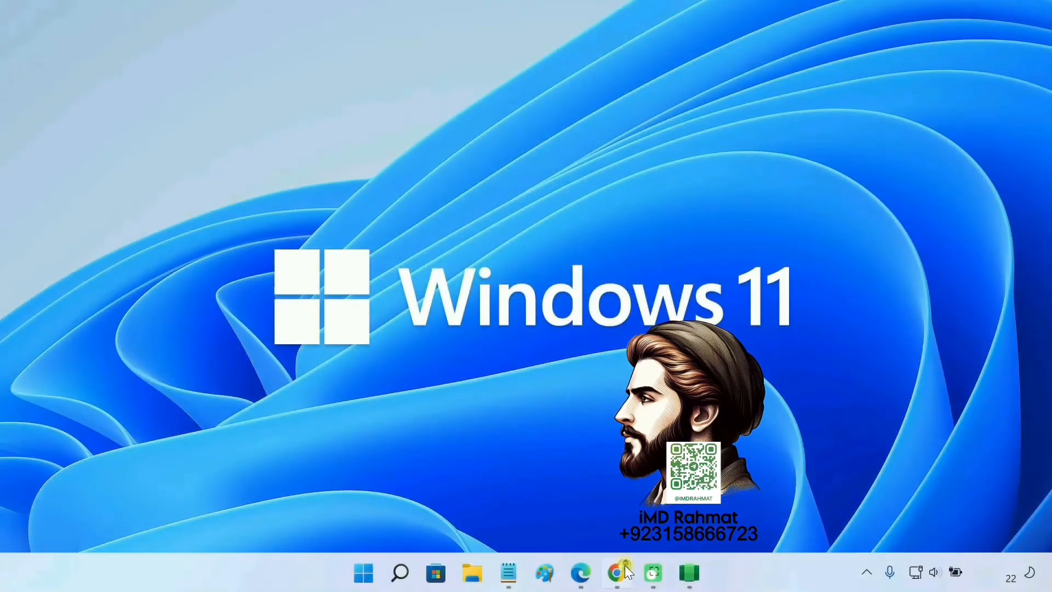
# - From the WSA-pacman v1.3.6 GitHub release page, download WSA-pacman-v1.3.6-installer.exe
pyautogui.click(615, 572)
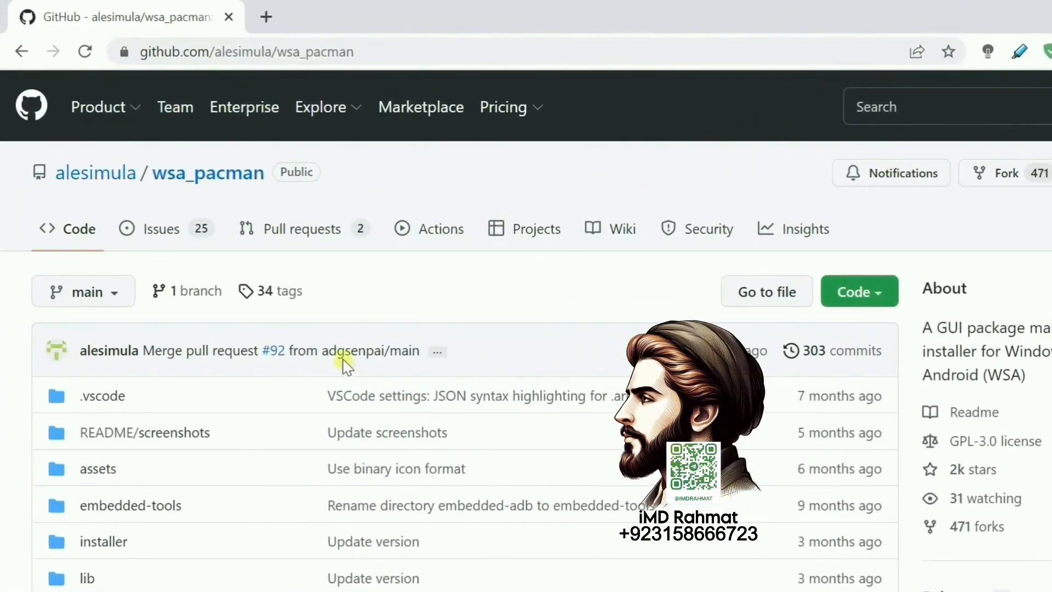
pyautogui.doubleClick(207, 172)
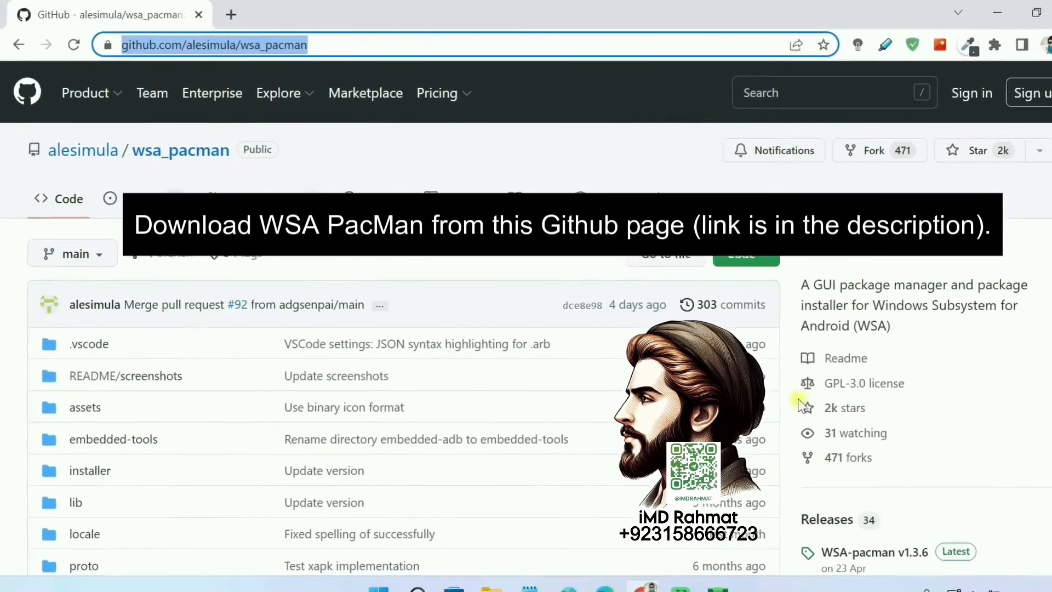
pyautogui.scroll(-3)
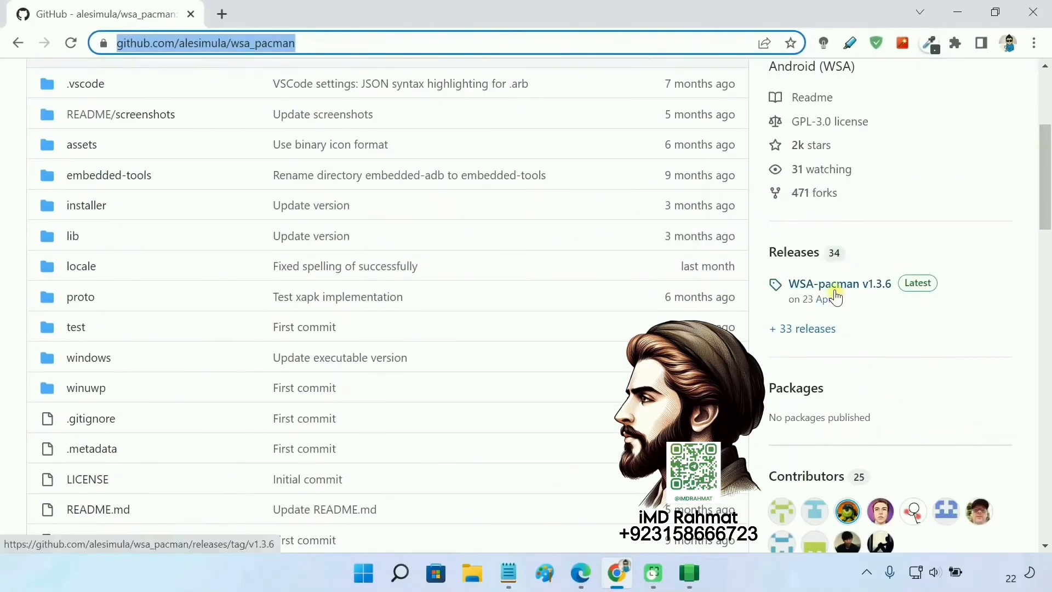
pyautogui.click(838, 283)
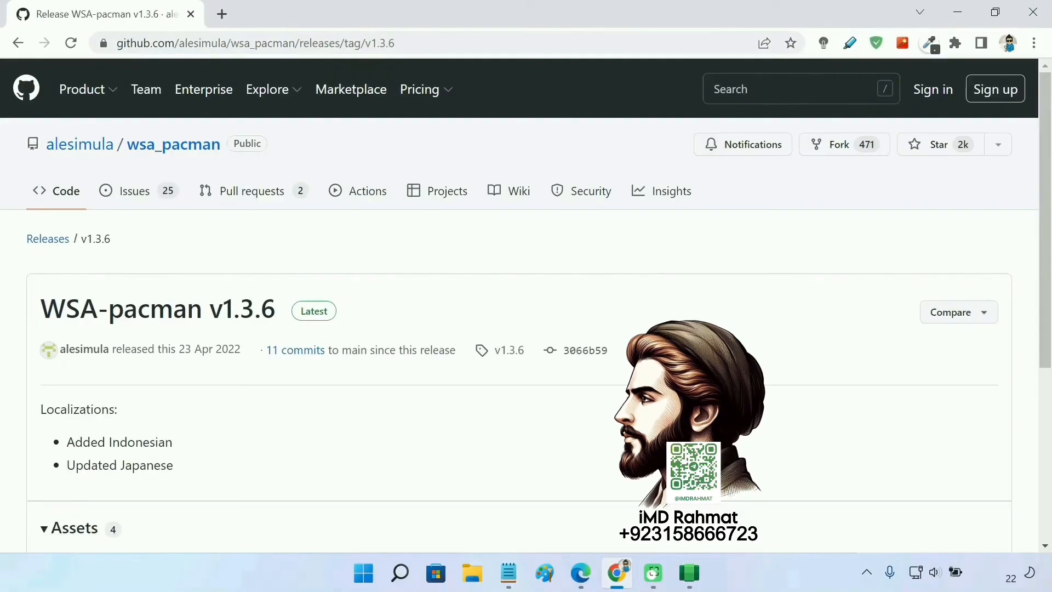
pyautogui.scroll(-3)
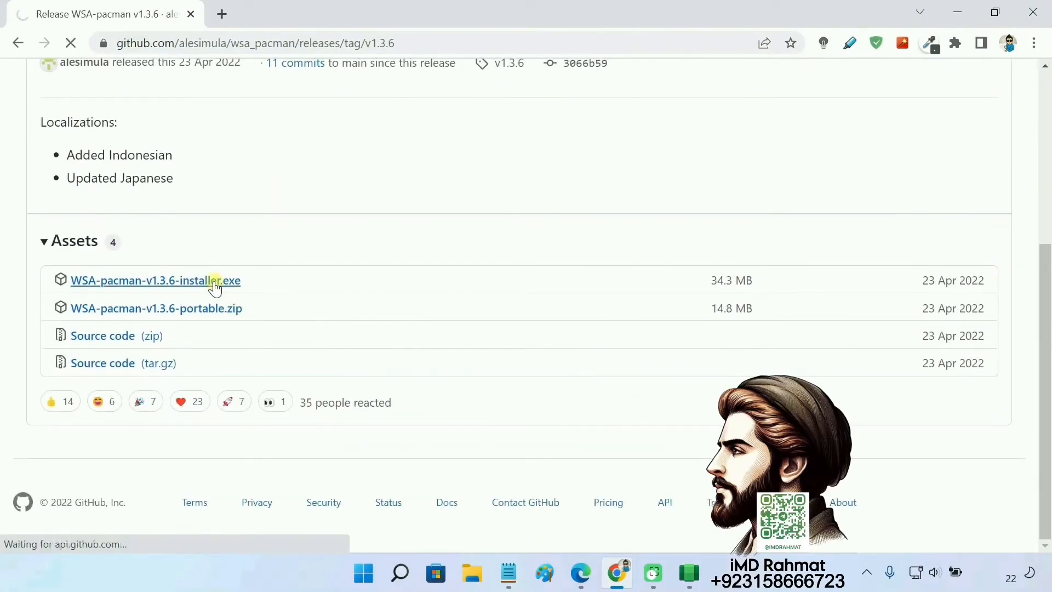
pyautogui.click(154, 280)
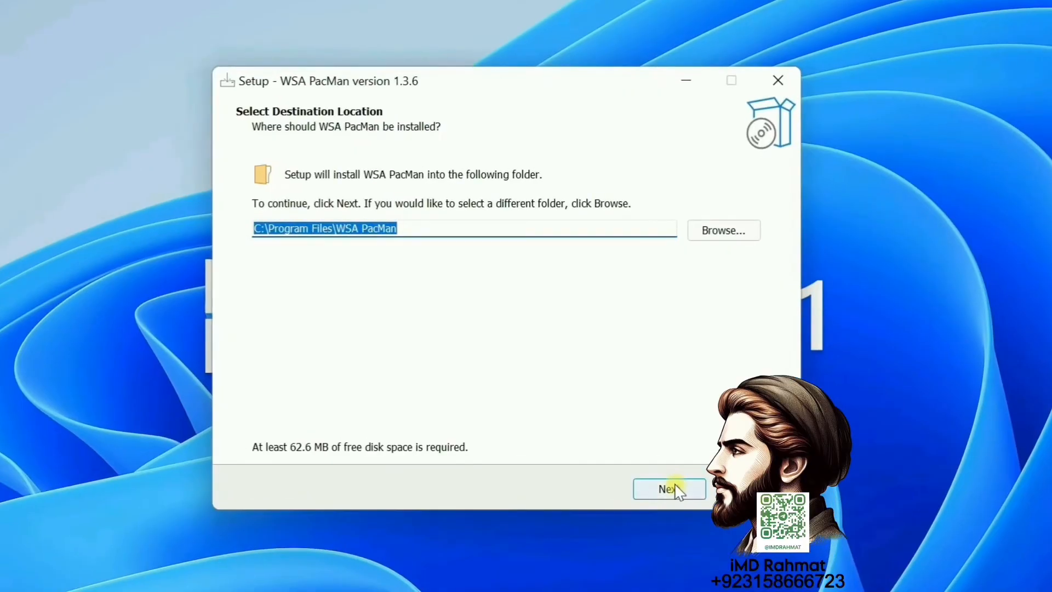
# - Keep C:\Program Files\WSA PacMan and both .apk/.xapk associations in setup
pyautogui.click(668, 489)
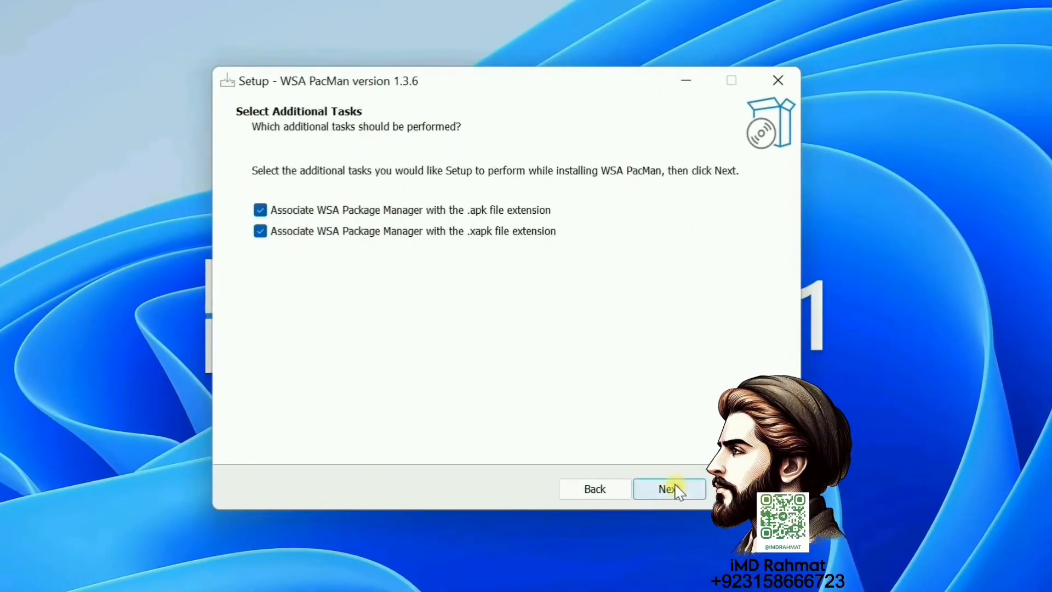
pyautogui.click(669, 488)
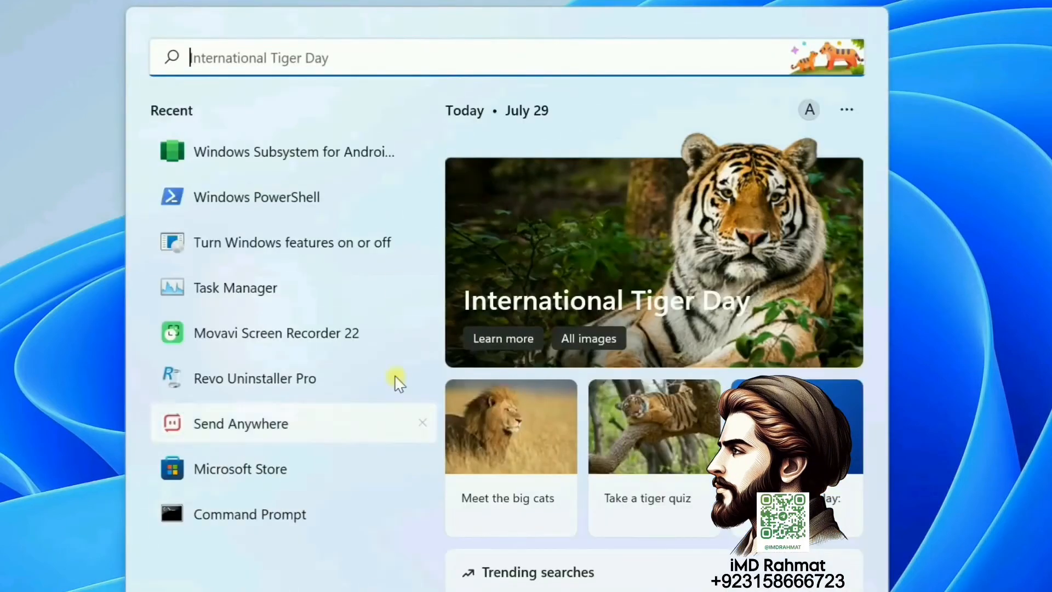
# - Launch WSA PacMan from search, confirm it connects to WSA, then close it
pyautogui.write('wsa PacMan')
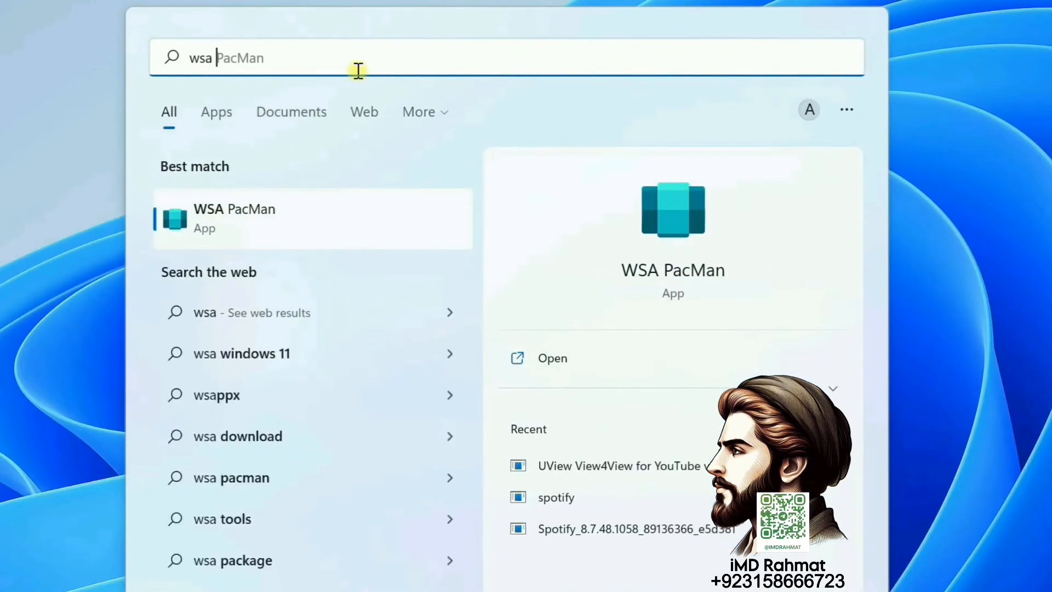
pyautogui.write('pacman')
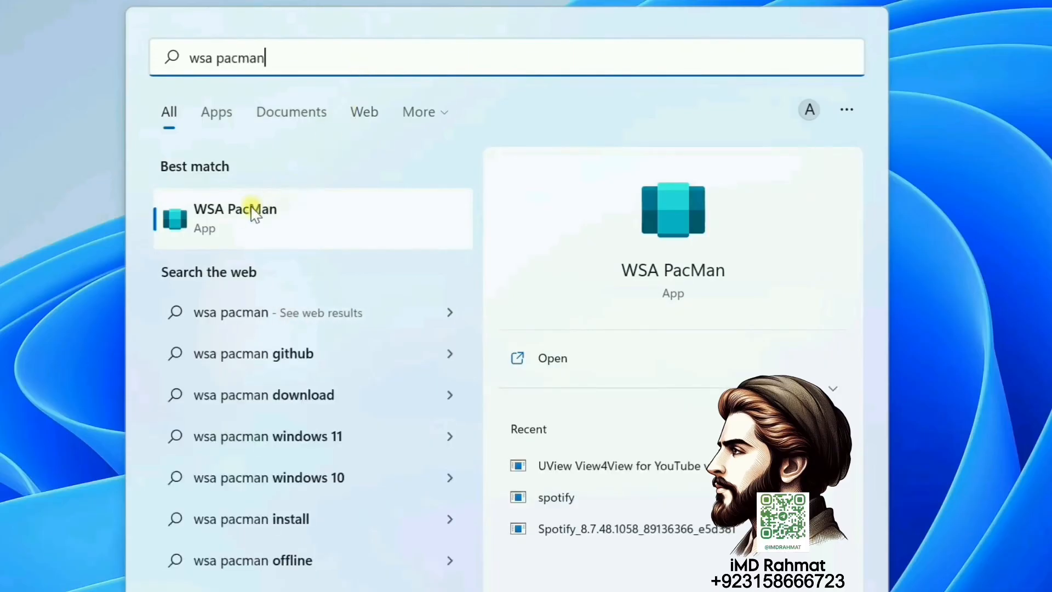
pyautogui.click(235, 218)
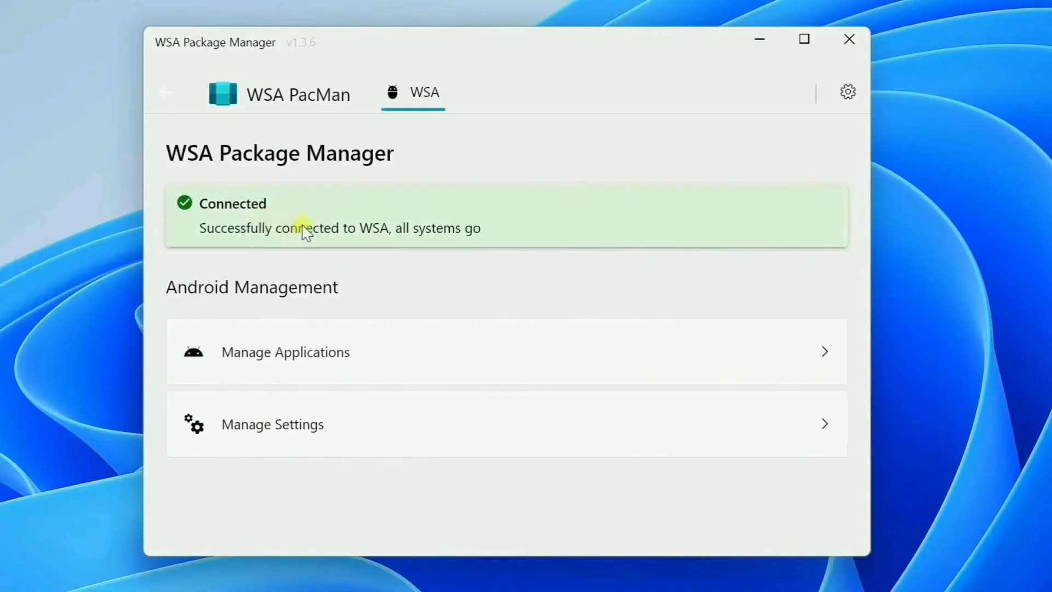
pyautogui.moveTo(298, 217)
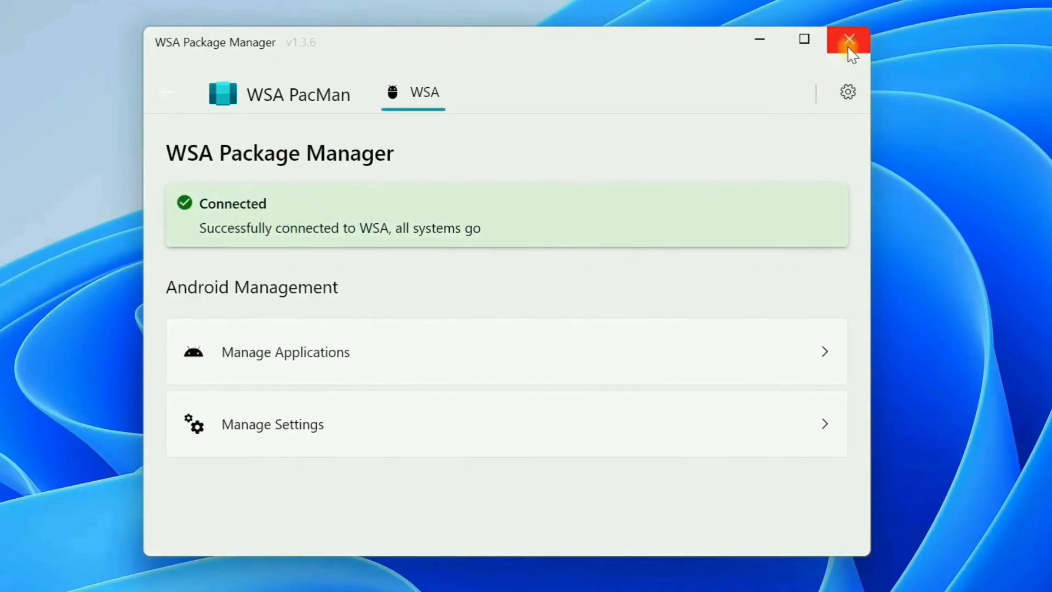
pyautogui.click(848, 40)
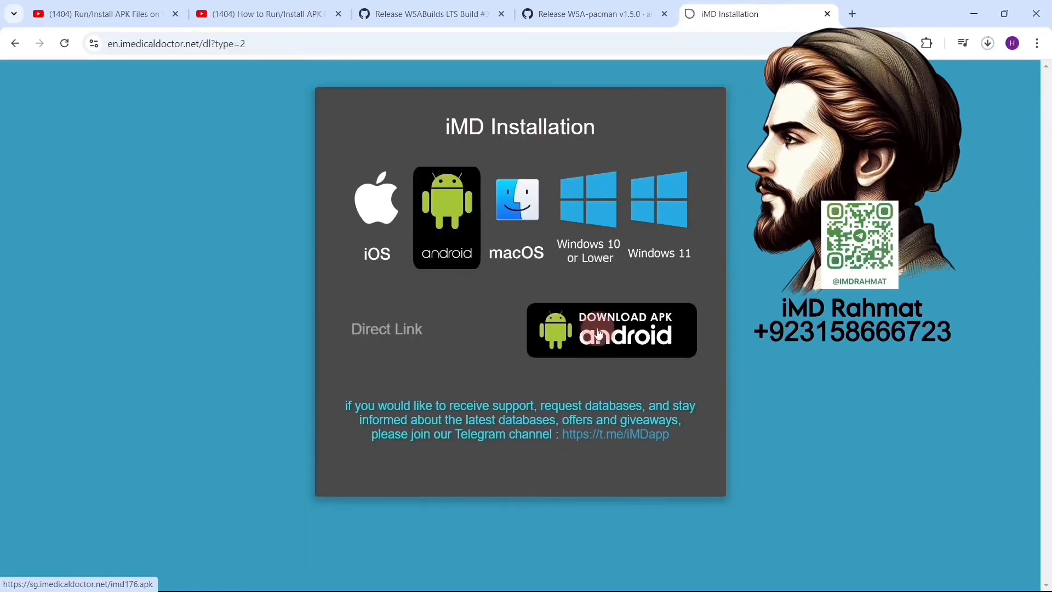
# - Install the downloaded imd176 package into WSA, keeping the Create desktop shortcut option
pyautogui.click(611, 330)
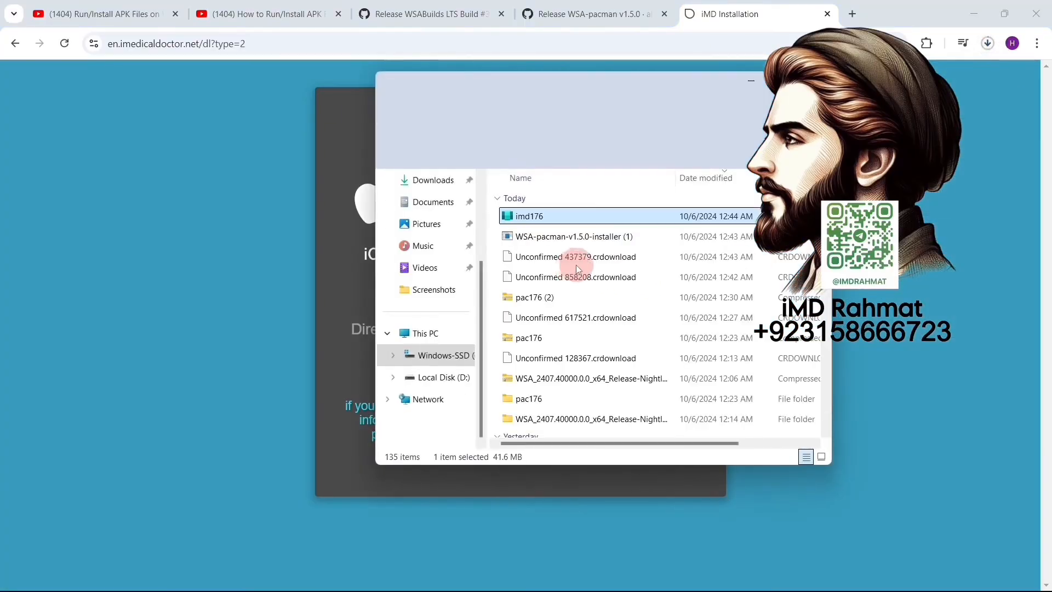
pyautogui.doubleClick(529, 216)
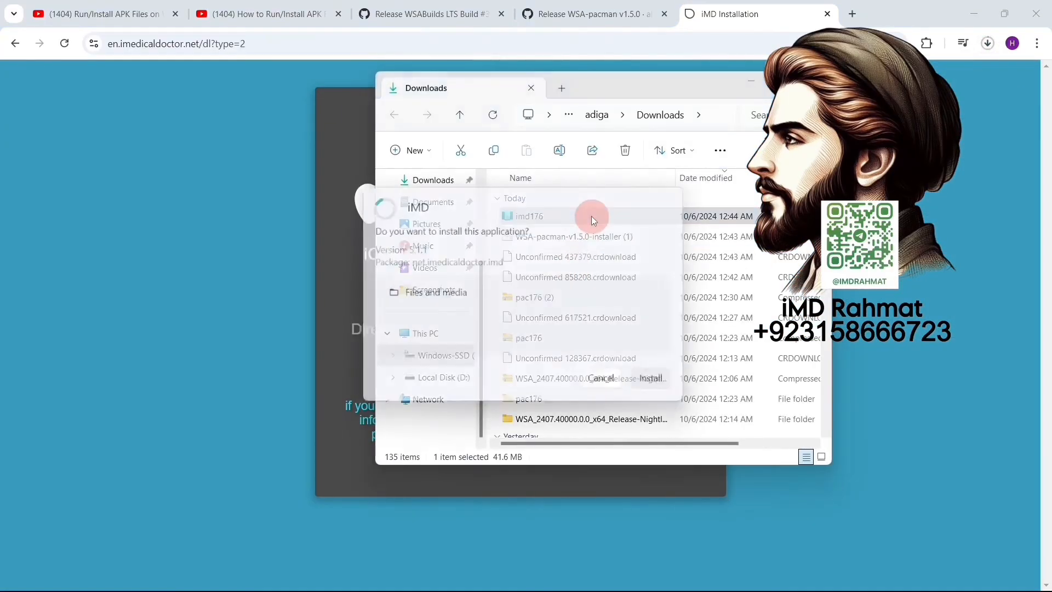
pyautogui.click(648, 378)
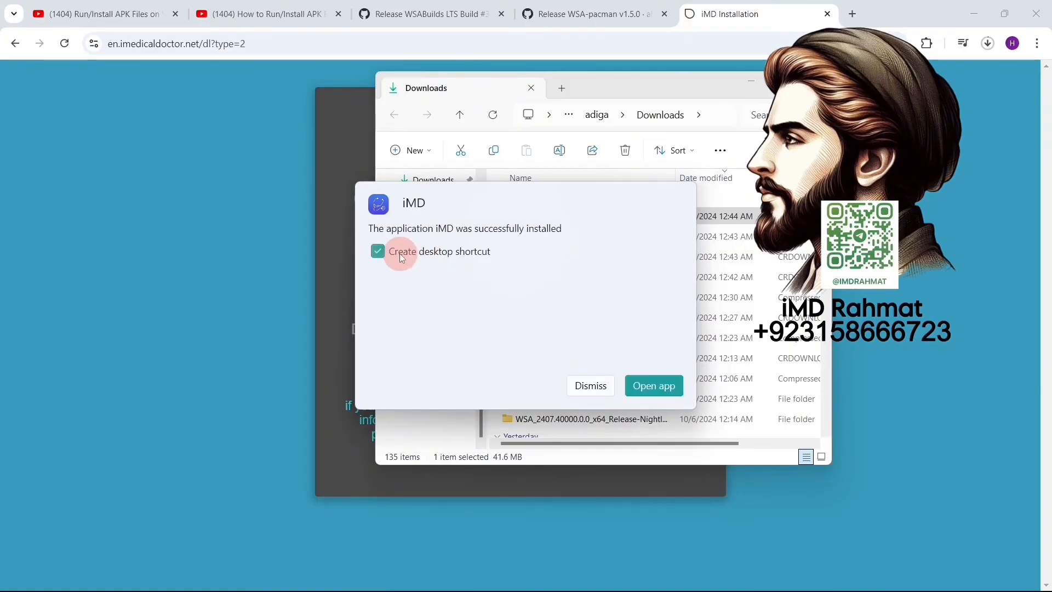
# - Launch the newly installed iMD app maximized, then minimize it to show the desktop icon
pyautogui.click(653, 385)
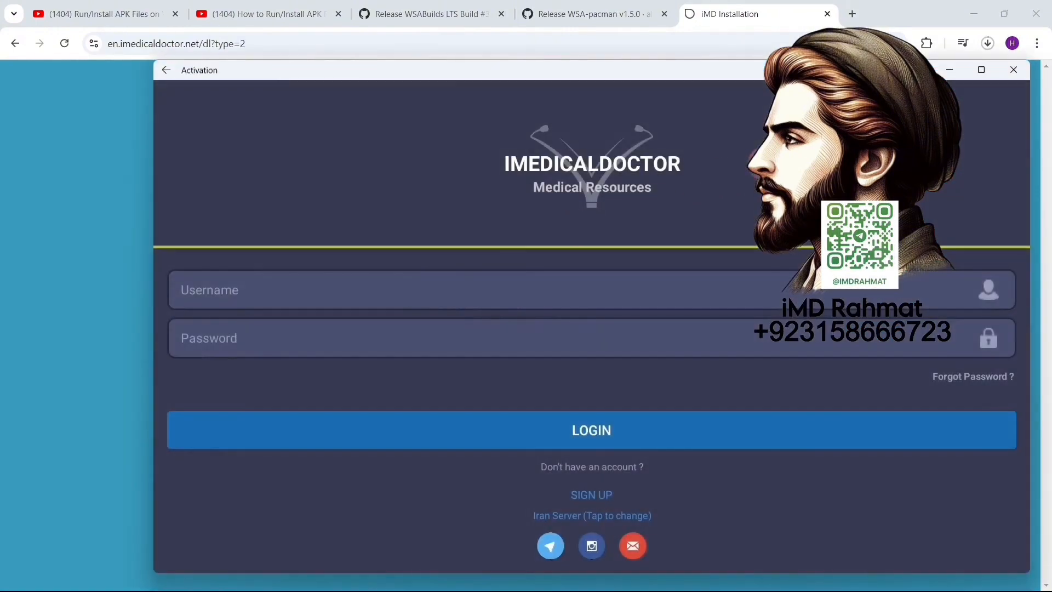
pyautogui.click(980, 69)
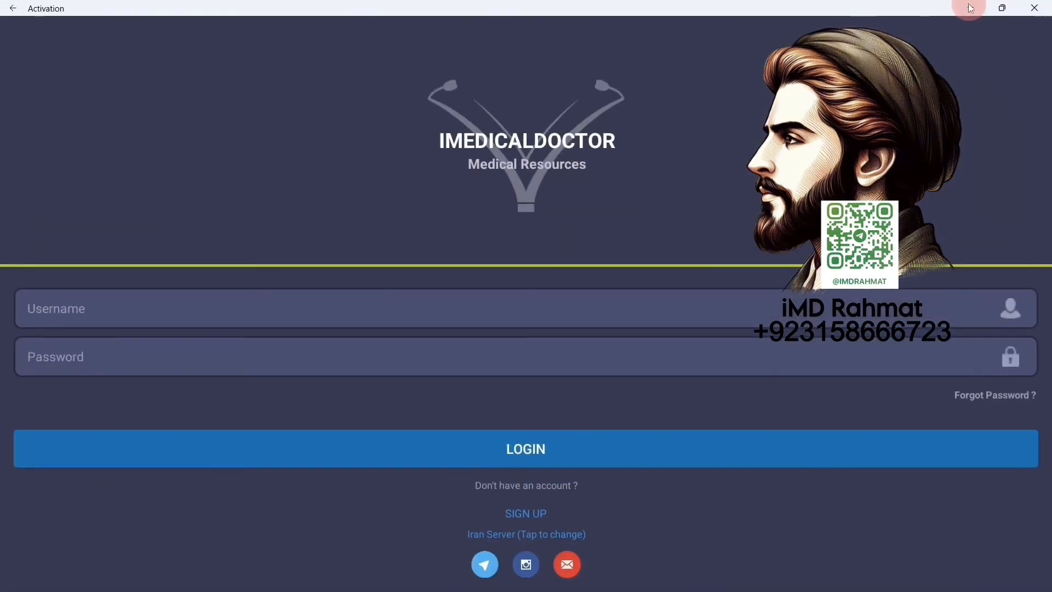
pyautogui.moveTo(968, 8)
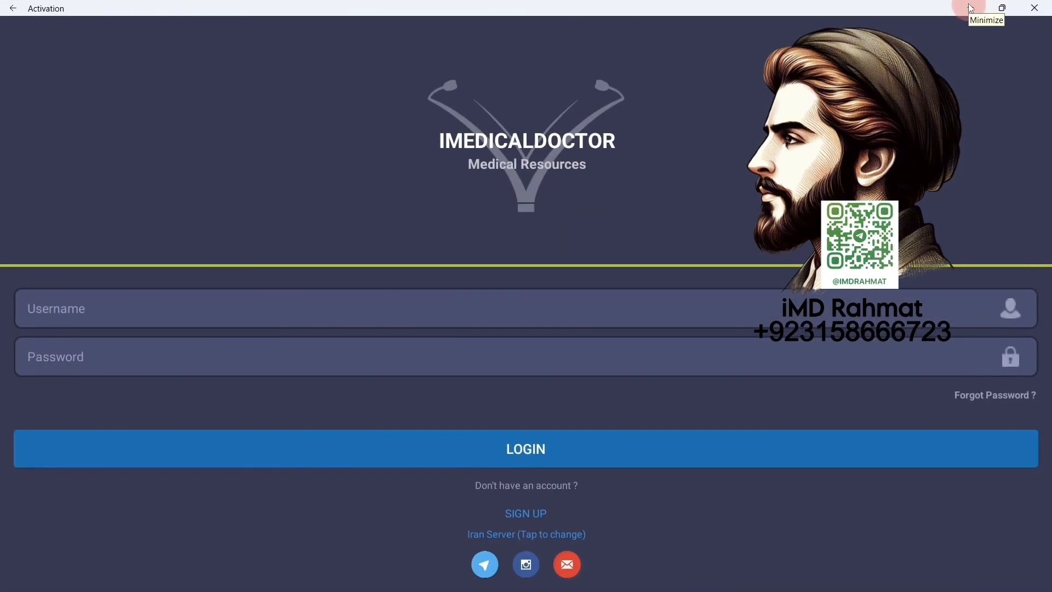
pyautogui.click(968, 7)
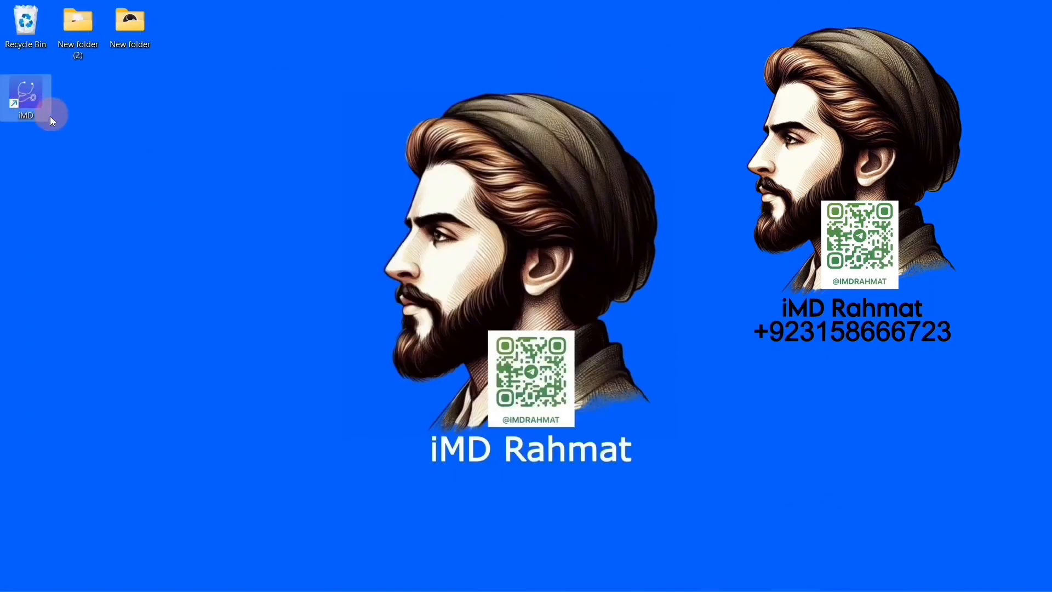
pyautogui.rightClick(26, 97)
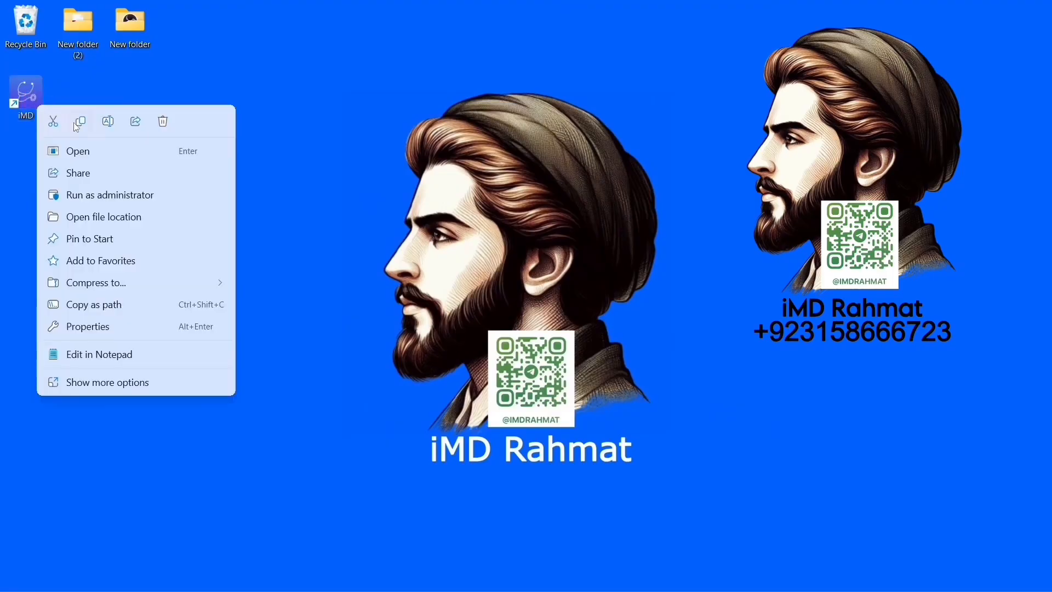
pyautogui.click(78, 151)
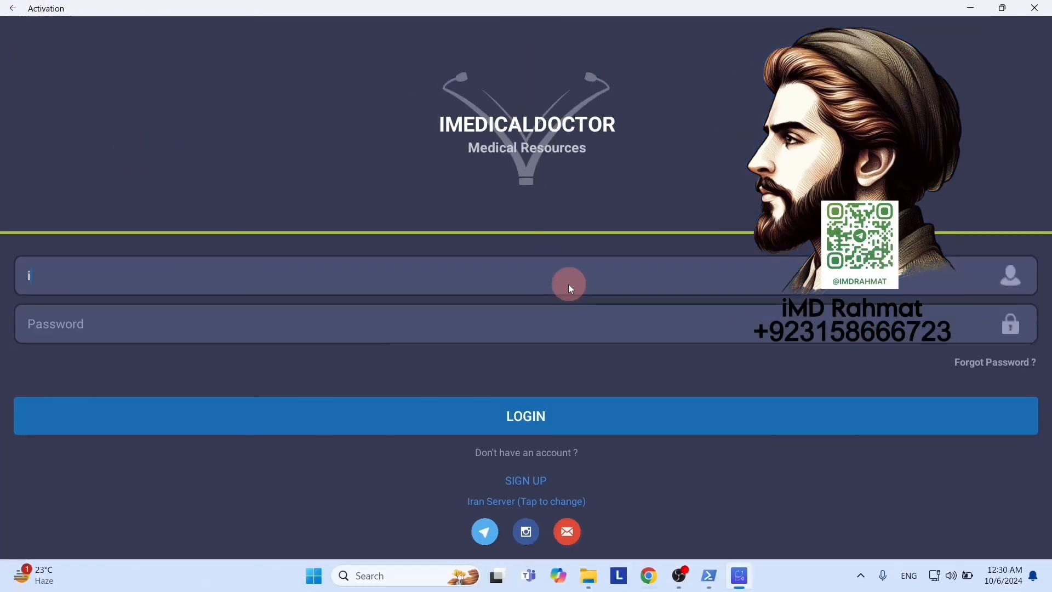
pyautogui.write('iMDAppRahmat')
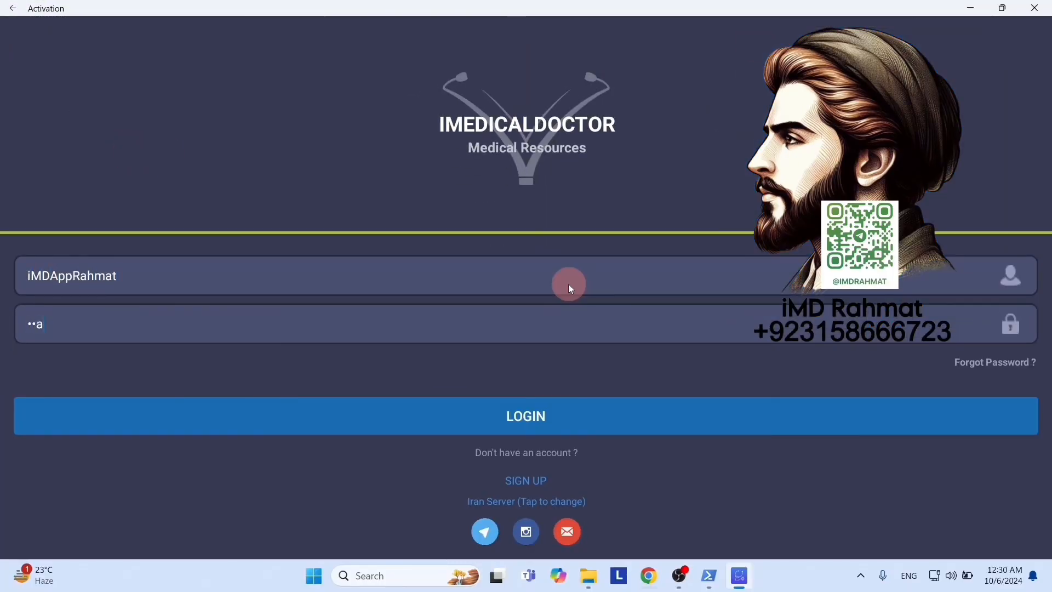
pyautogui.click(525, 415)
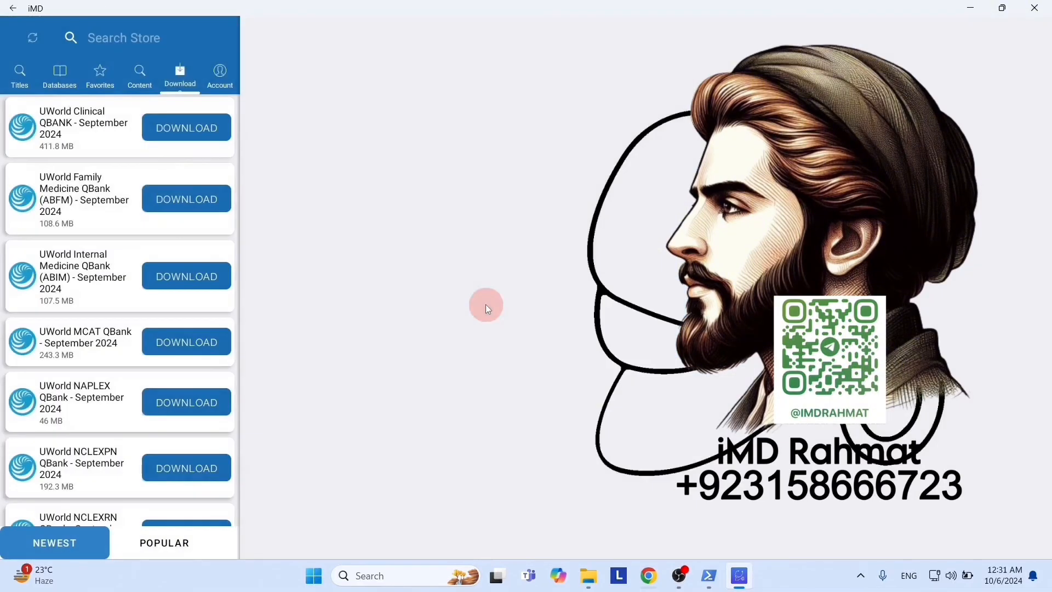
# - Search the store for 'uworld 2024' and download USMLE STEP1 QBank September 2024 from the Germany server
pyautogui.write('uworld 2024')
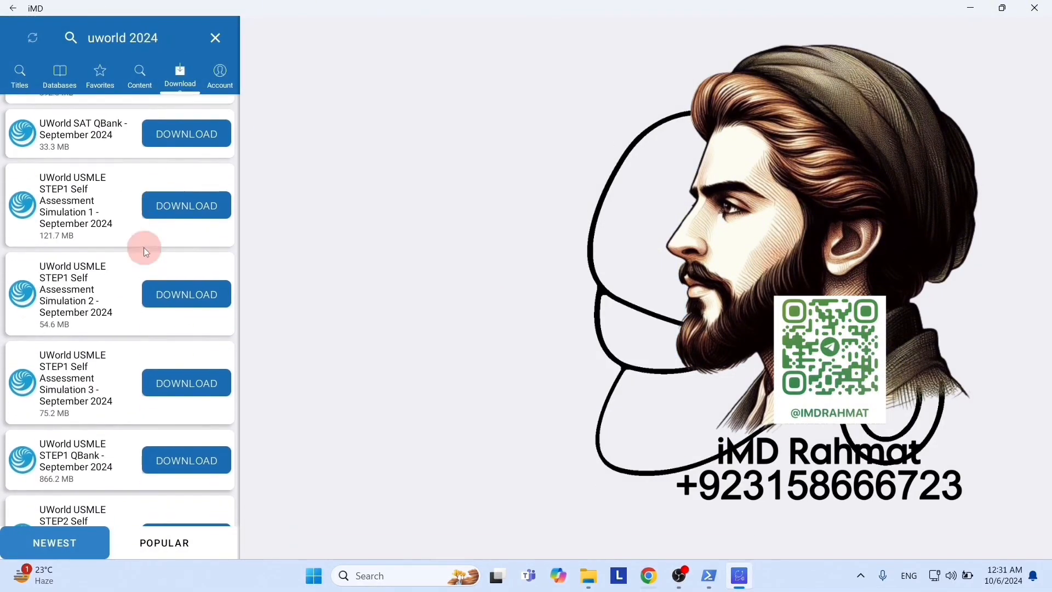
pyautogui.scroll(3)
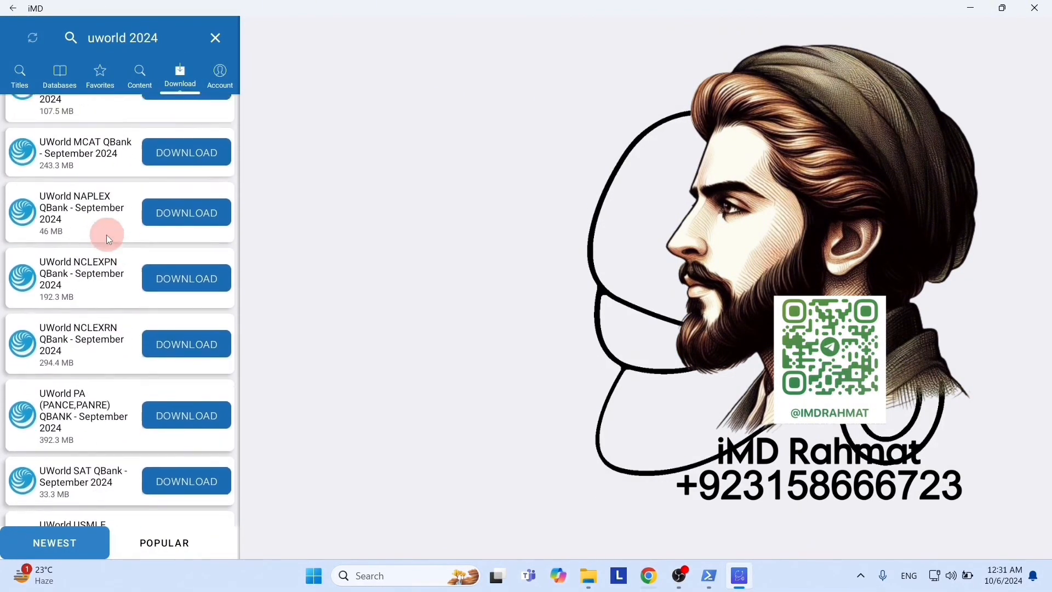
pyautogui.scroll(-3)
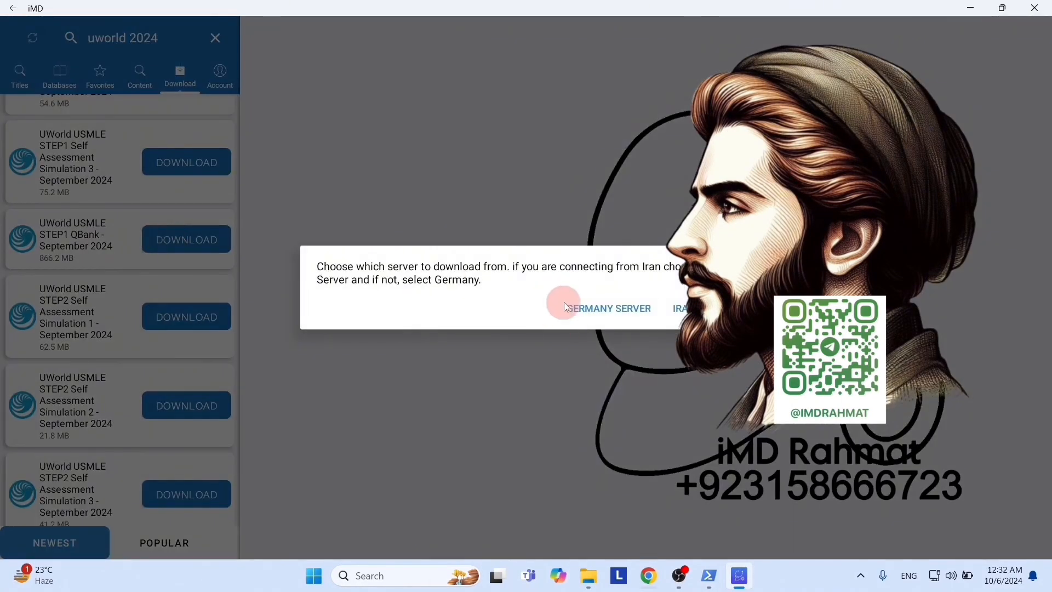
pyautogui.click(608, 308)
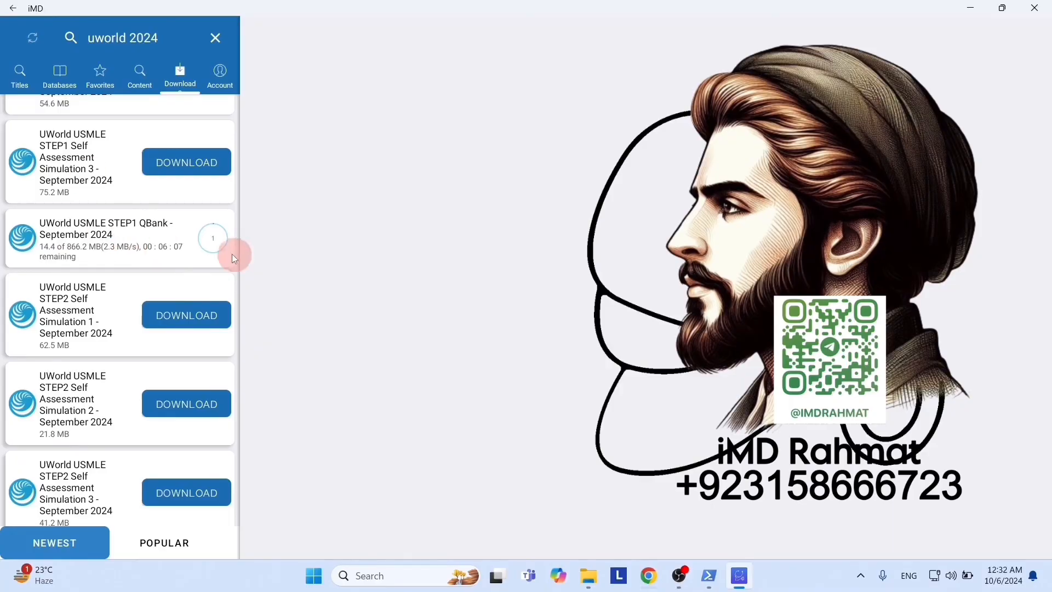